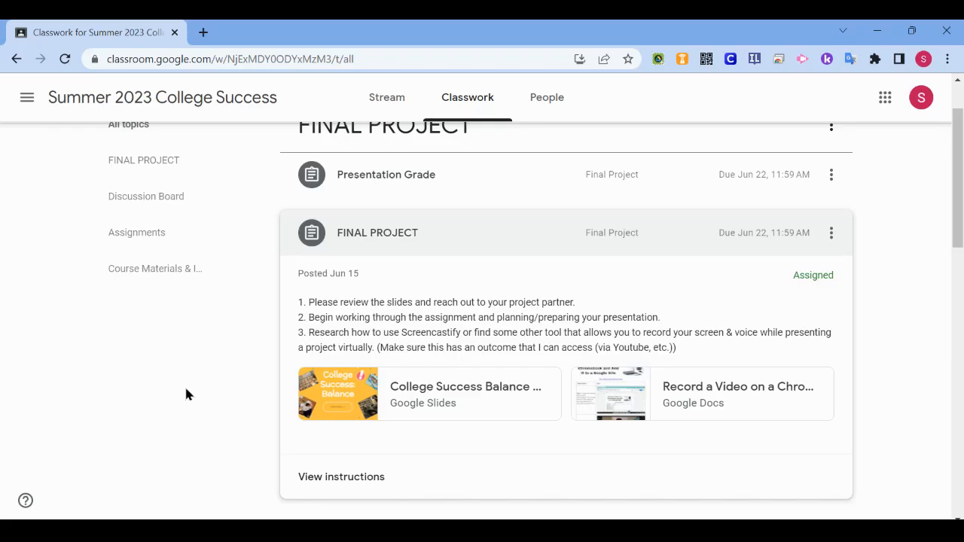
mouse_move(350, 399)
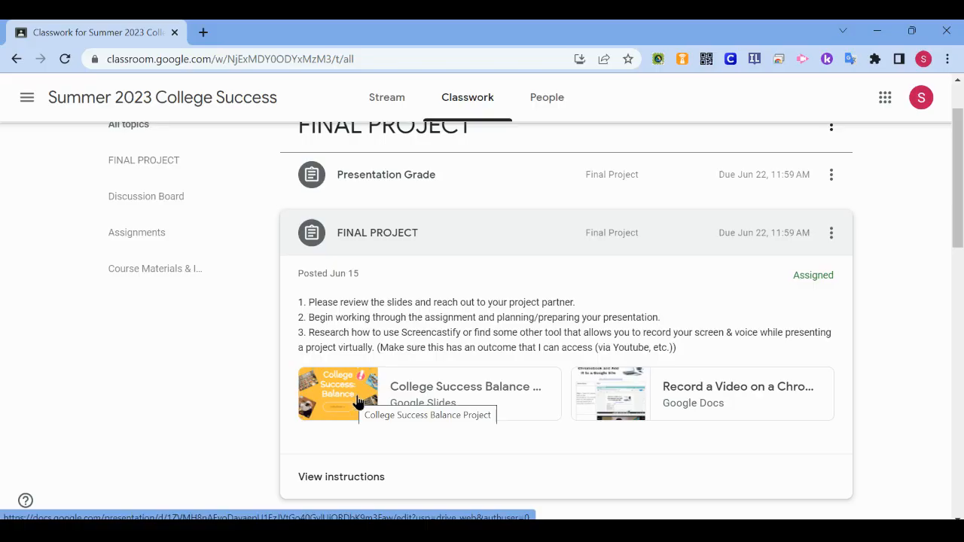
mouse_move(367, 405)
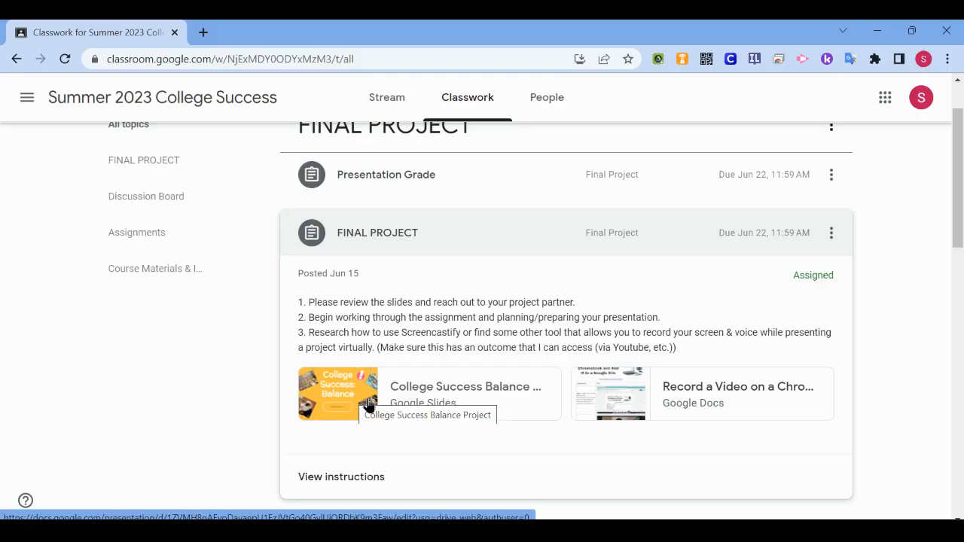
mouse_move(348, 344)
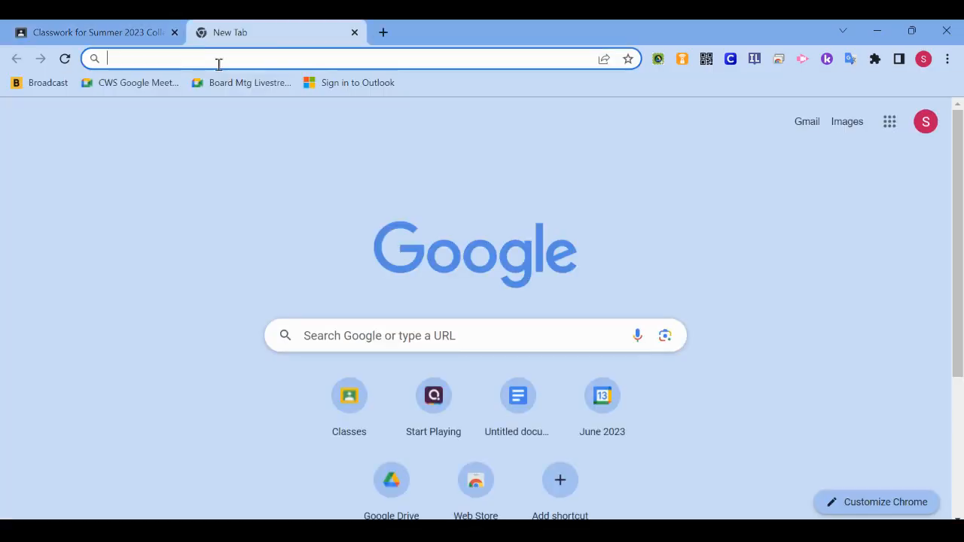
Step: Search 'voc' in a new tab and open the Vocaroo online voice recorder site
type("voc")
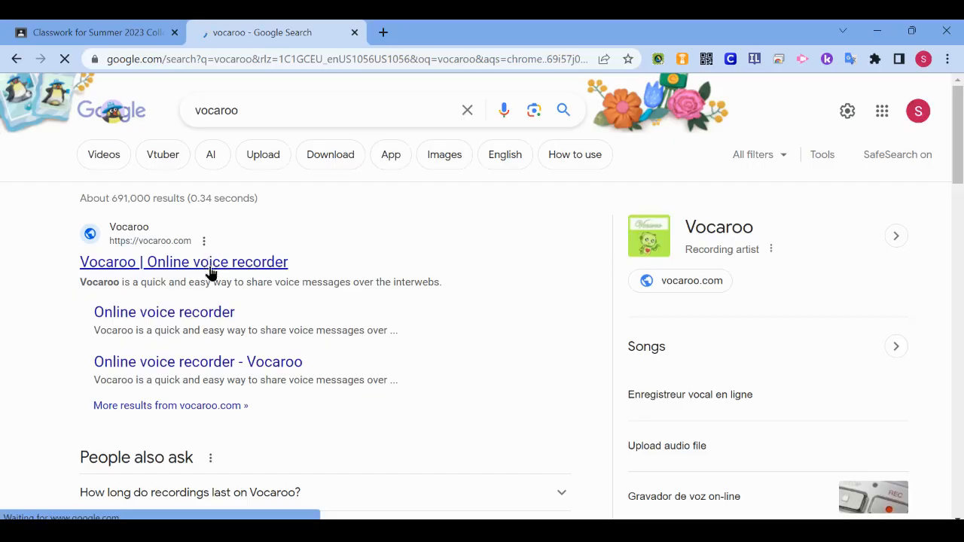
left_click(184, 262)
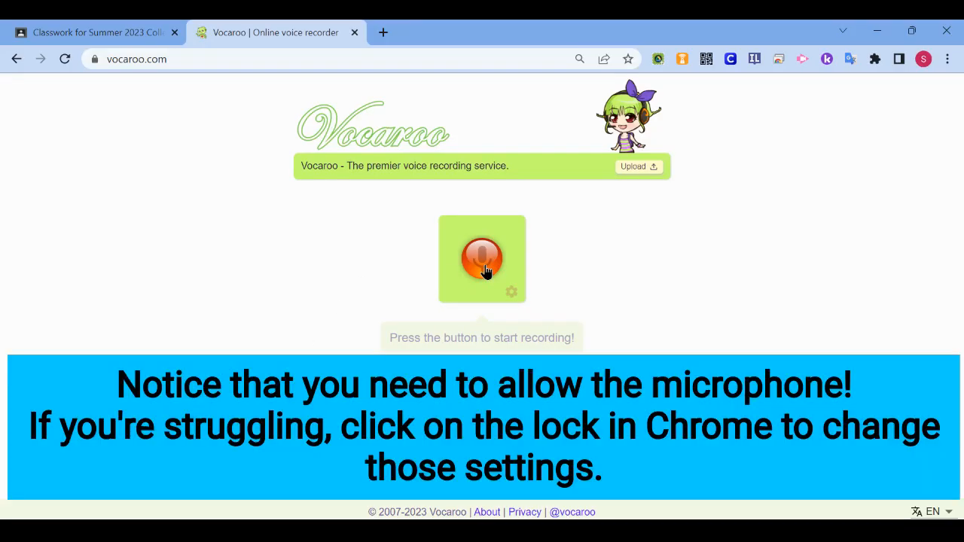
Step: Record a roughly 13-second voice clip, allowing microphone access, pausing once, then stopping
left_click(482, 259)
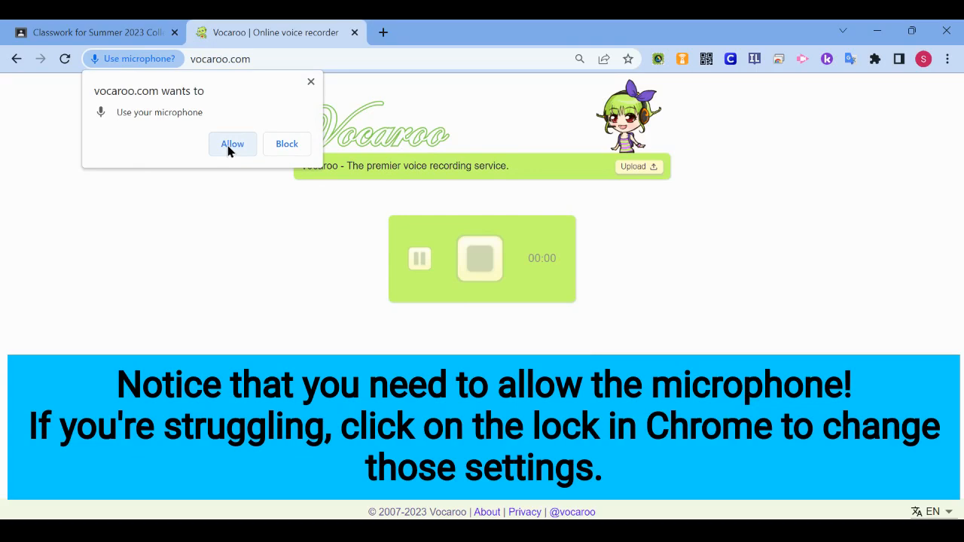
left_click(232, 145)
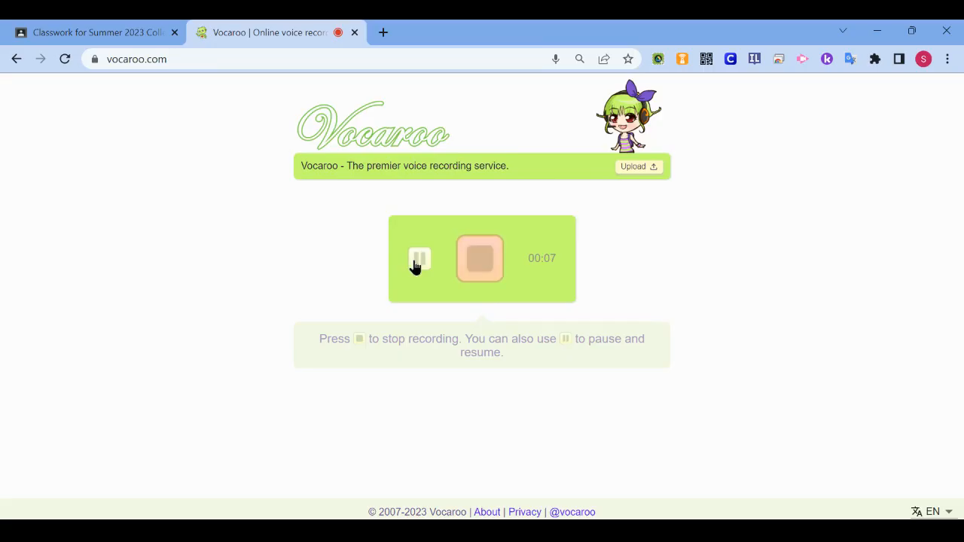
left_click(418, 259)
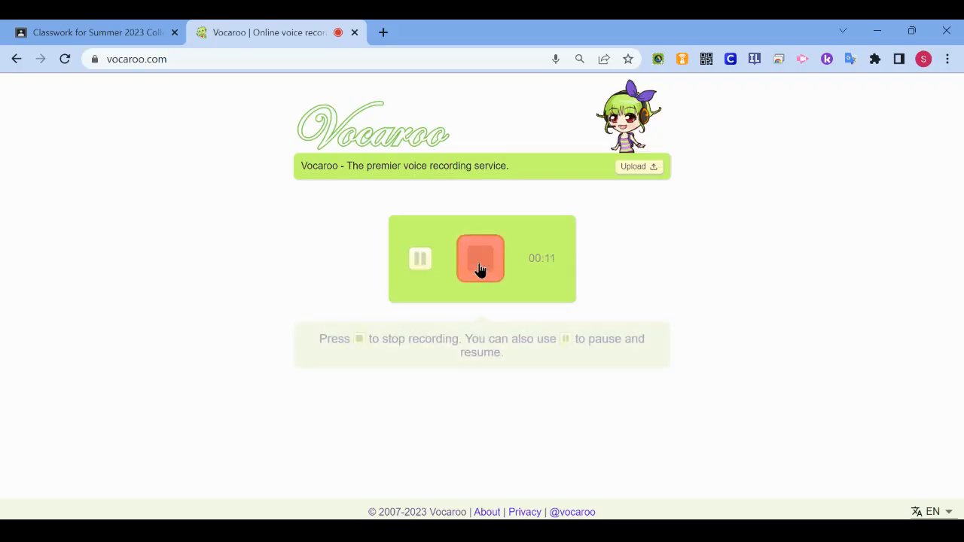
left_click(481, 259)
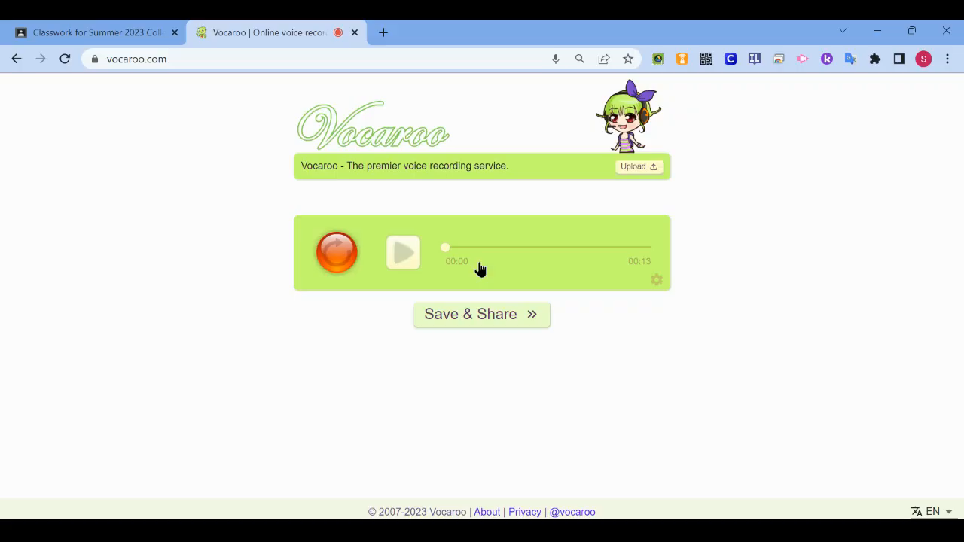
mouse_move(403, 256)
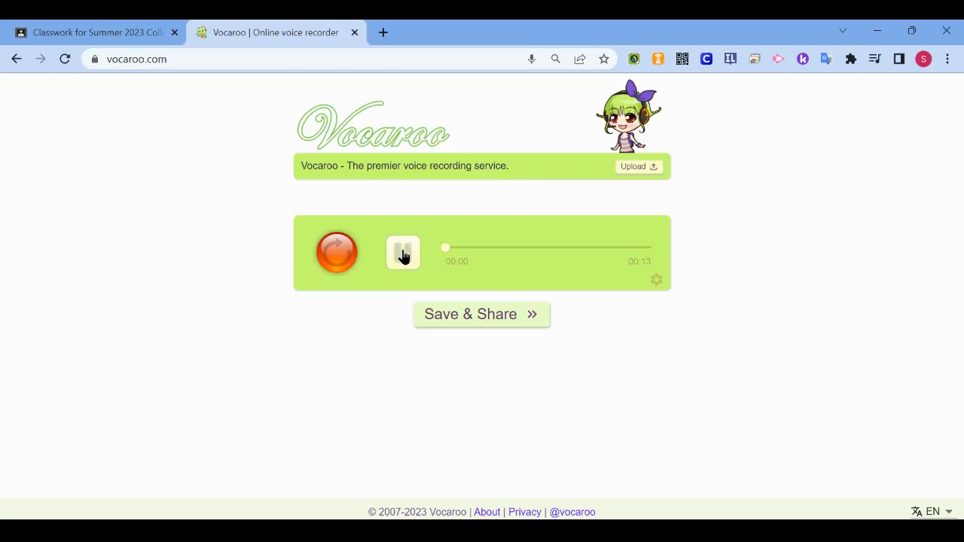
Step: Play back the new recording partway and pause it
left_click(402, 253)
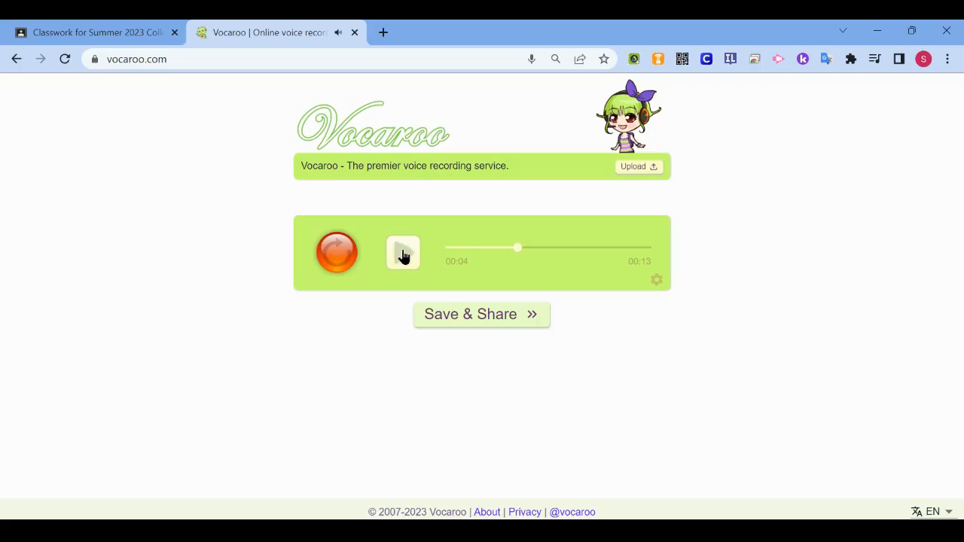
left_click(480, 314)
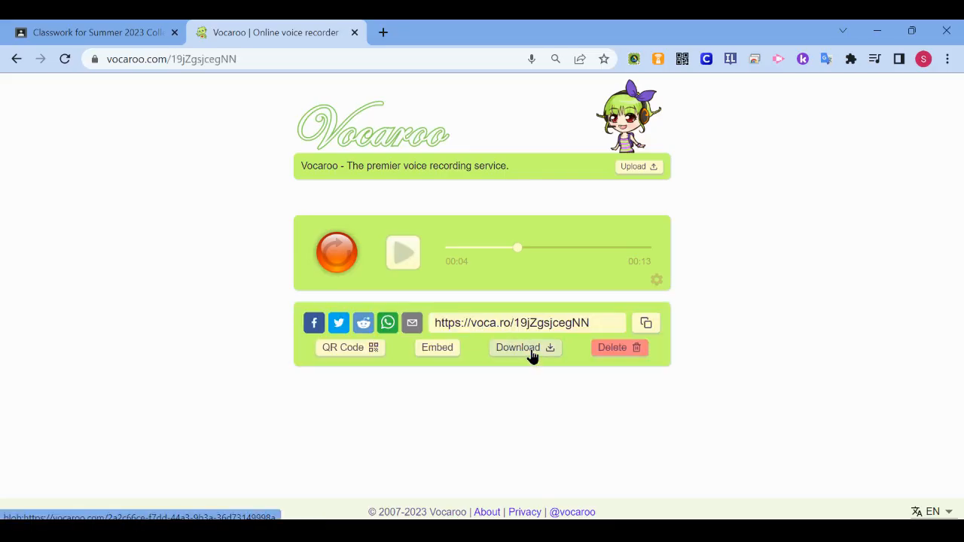
Step: Download the recording as an MP3 and copy its voca.ro share link
left_click(518, 347)
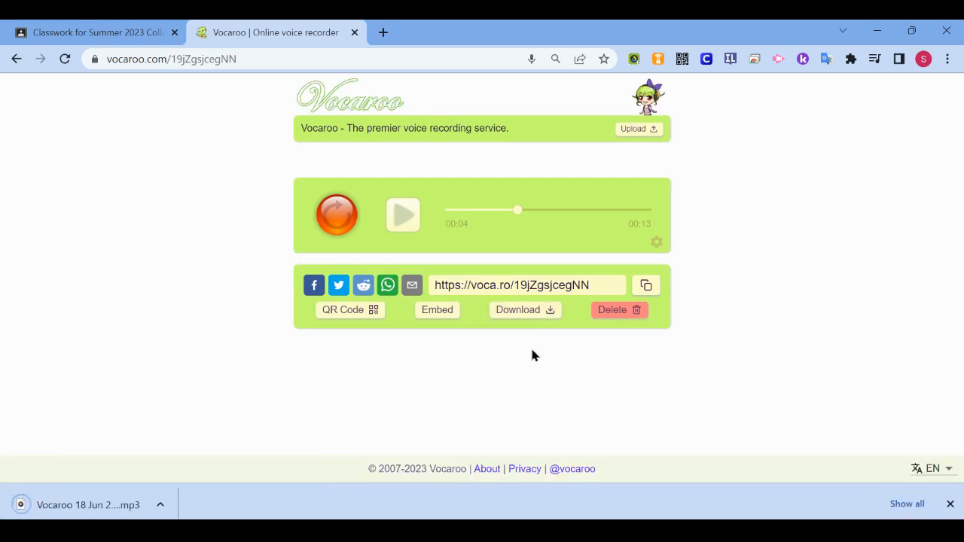
mouse_move(512, 325)
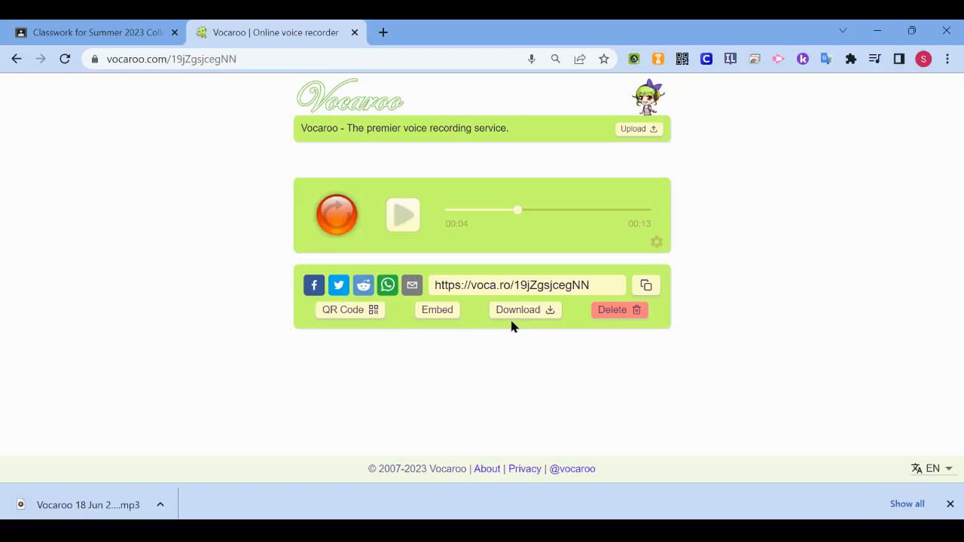
mouse_move(521, 337)
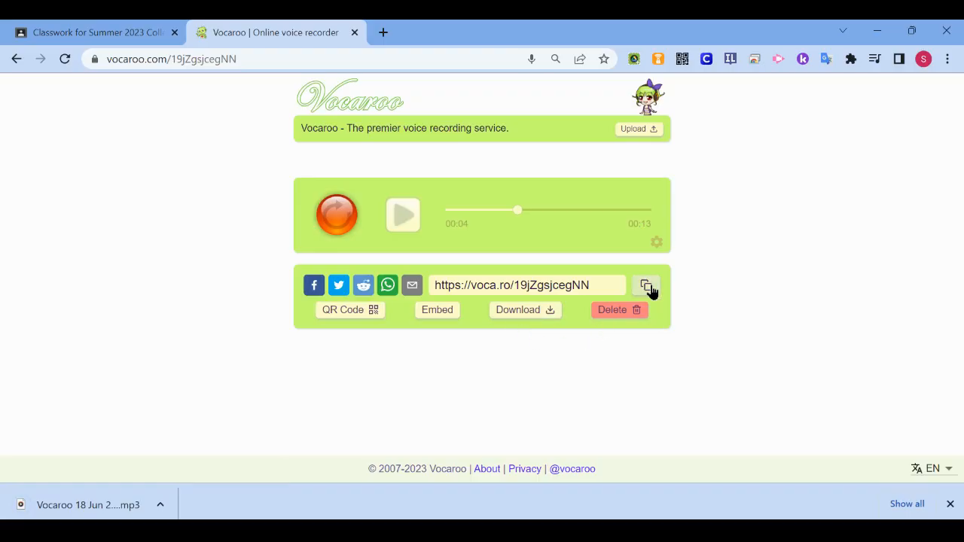
left_click(644, 285)
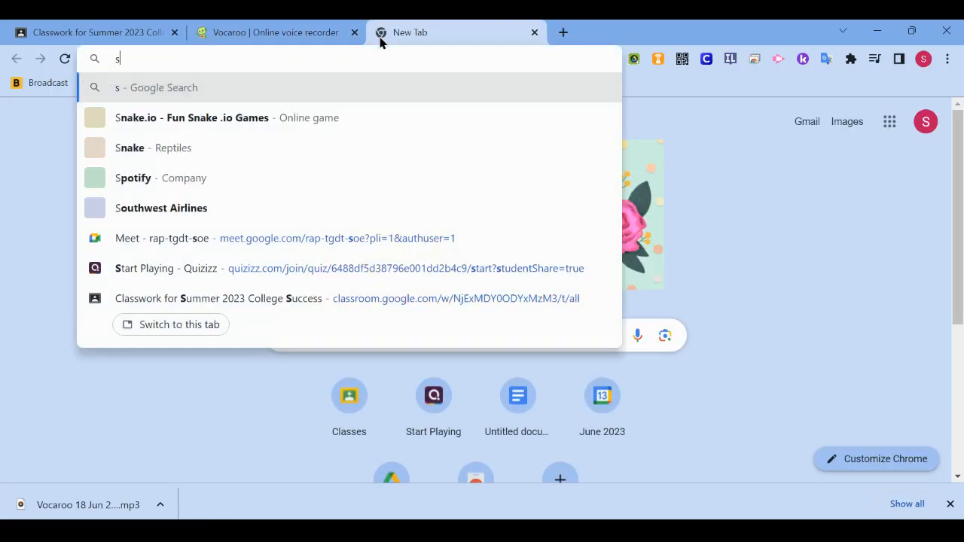
Step: Create a new untitled Google Slides presentation via slides.new
type("slides.new")
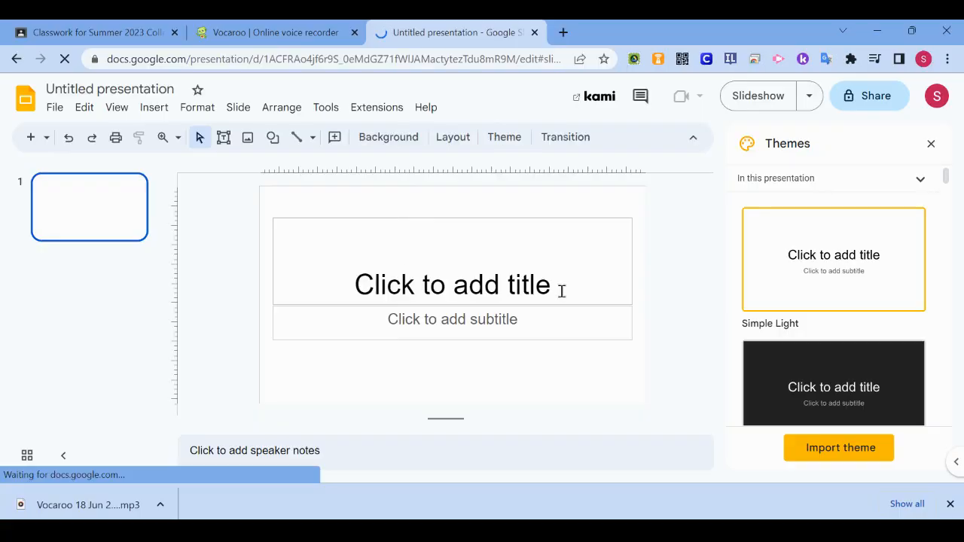
mouse_move(153, 107)
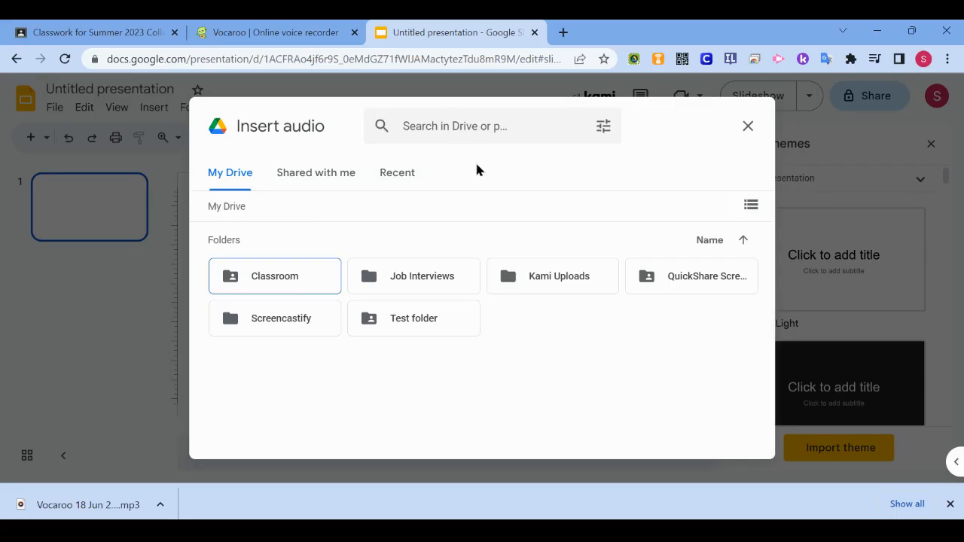
mouse_move(699, 152)
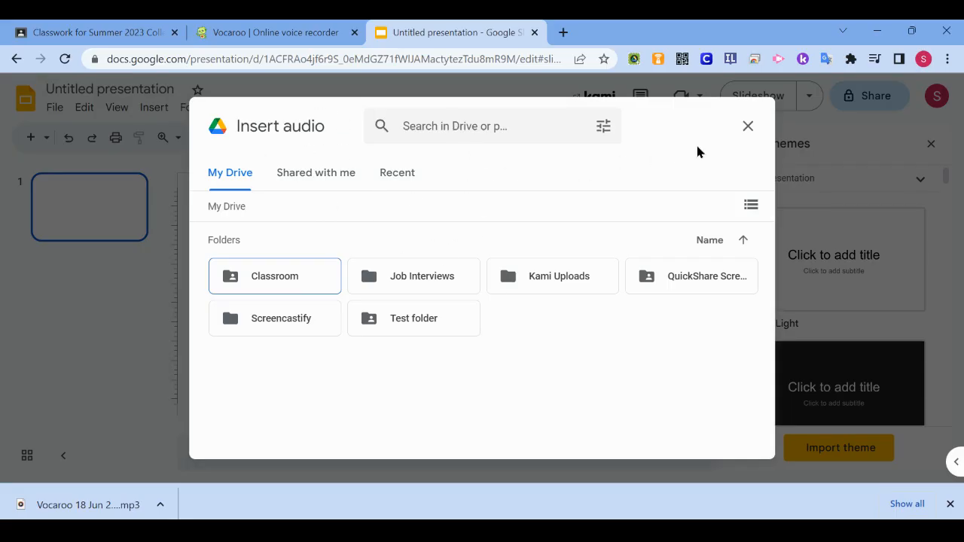
mouse_move(747, 126)
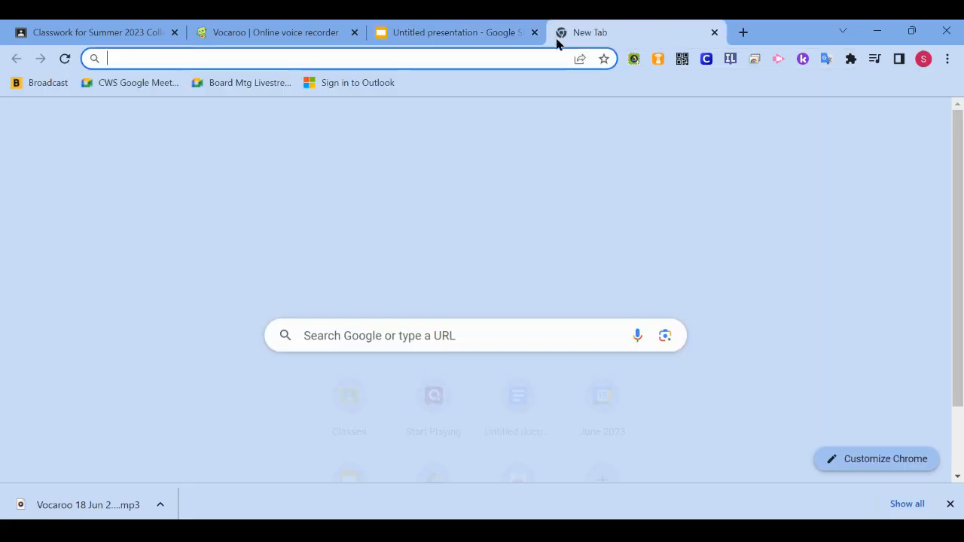
Step: Go to drive.google.com and create a new folder named Vocaroo in My Drive
type("drive.google.com/drive/my-drive")
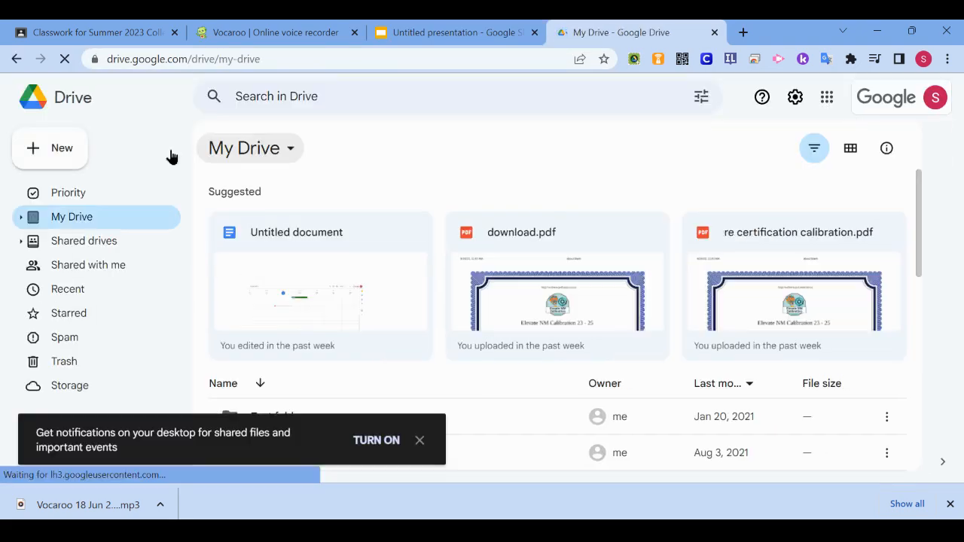
left_click(49, 147)
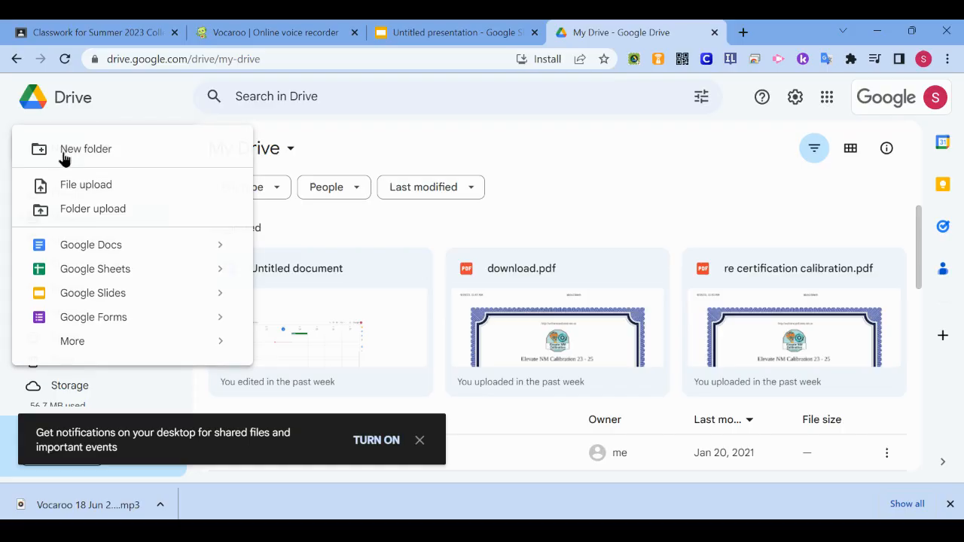
left_click(86, 149)
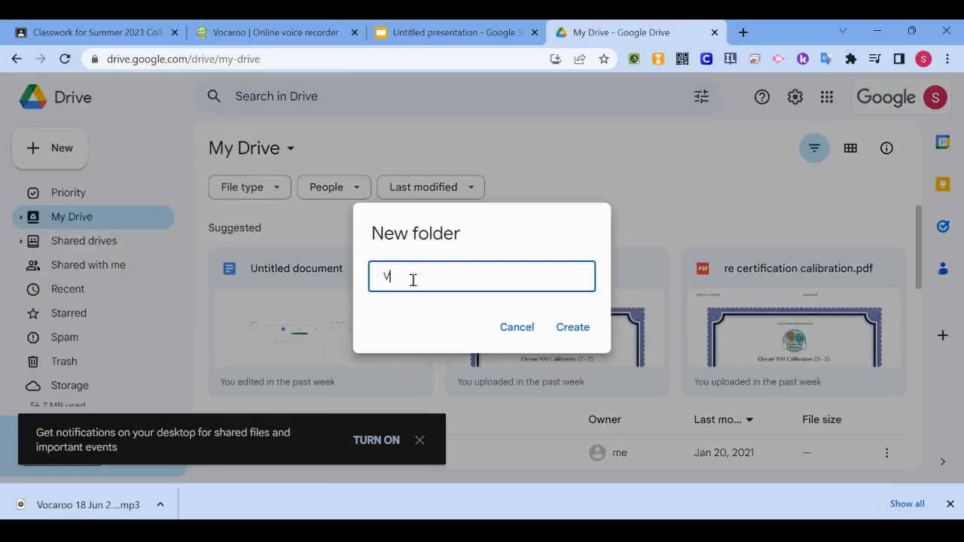
left_click(573, 327)
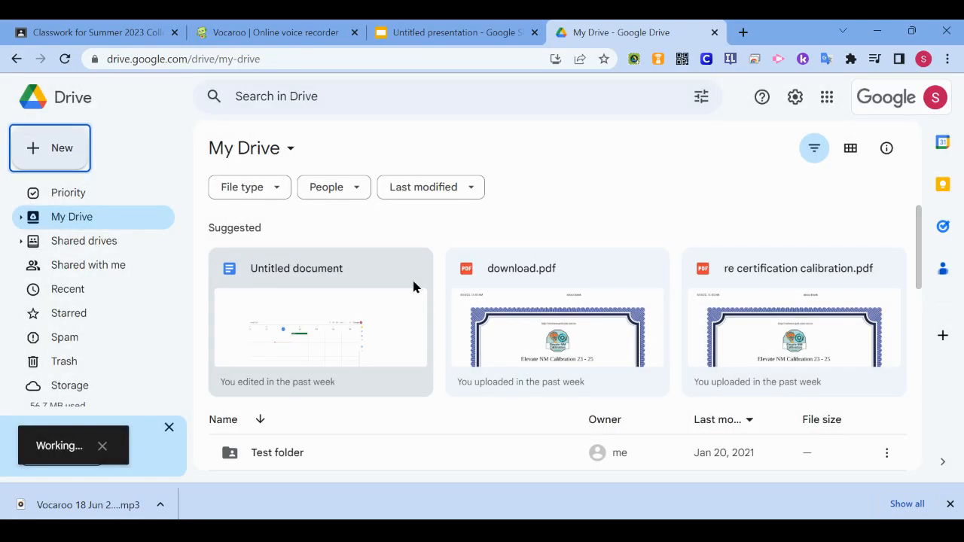
left_click(271, 318)
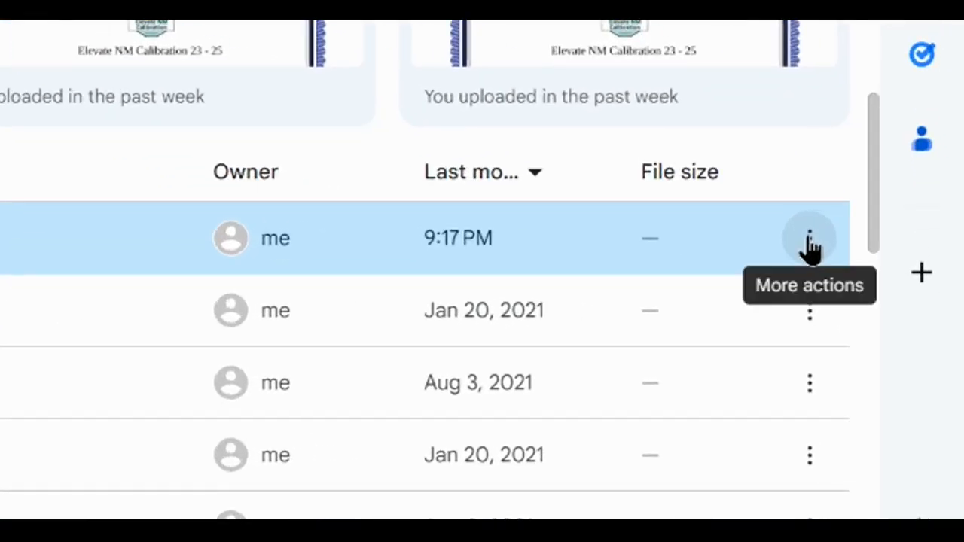
Step: Share the Vocaroo folder with anyone with the link as viewer, then open it
left_click(810, 238)
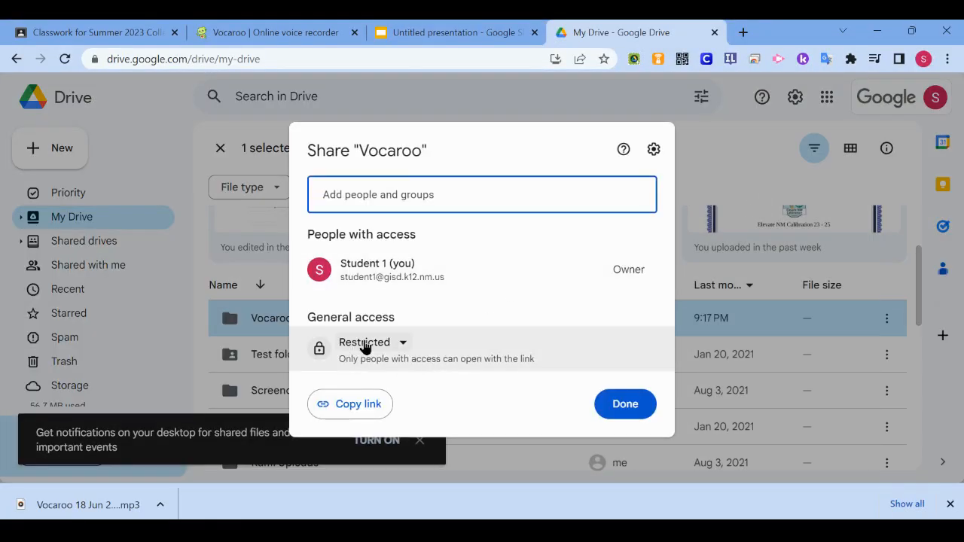
left_click(365, 342)
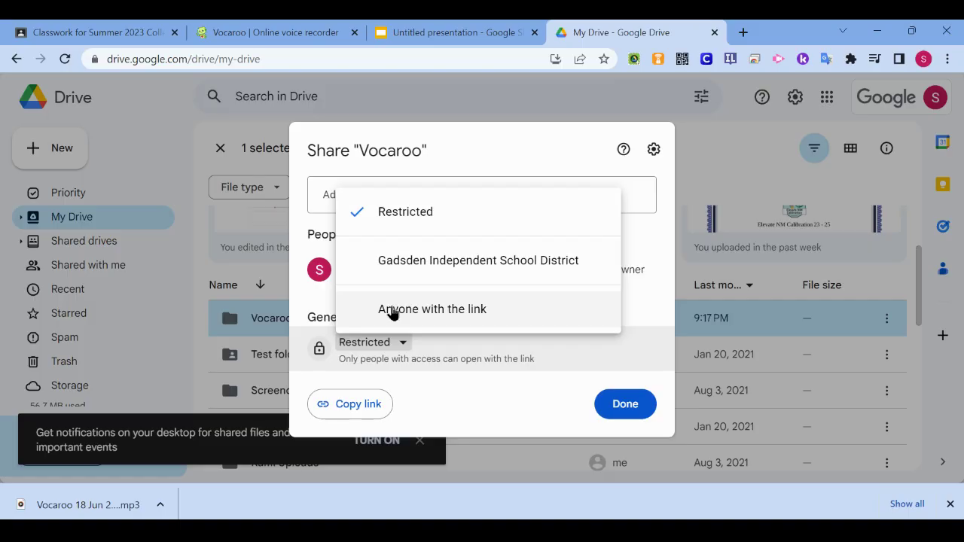
mouse_move(407, 312)
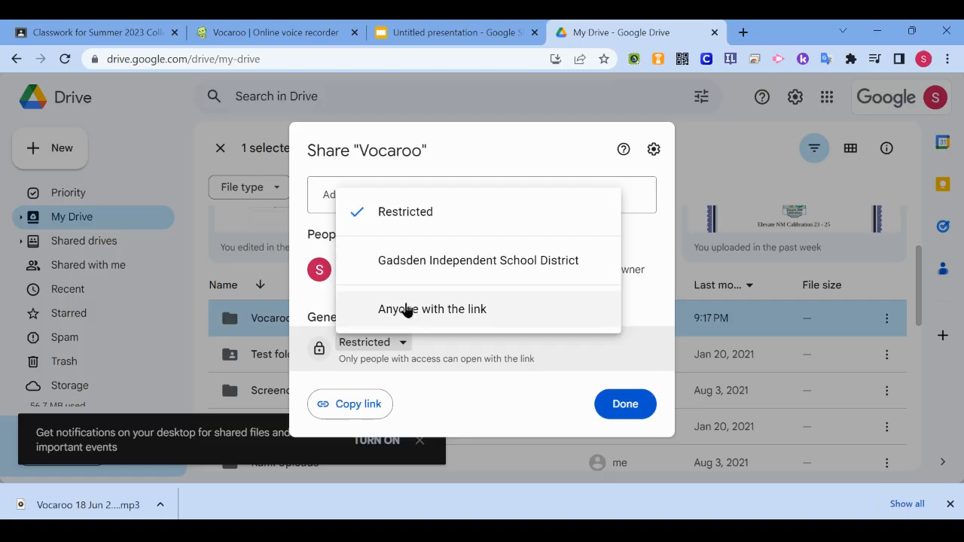
left_click(432, 309)
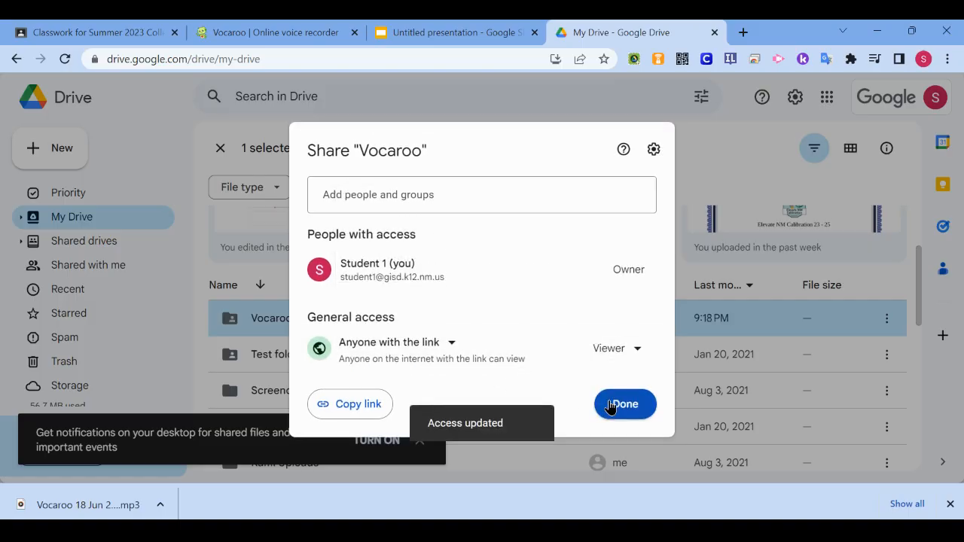
left_click(623, 403)
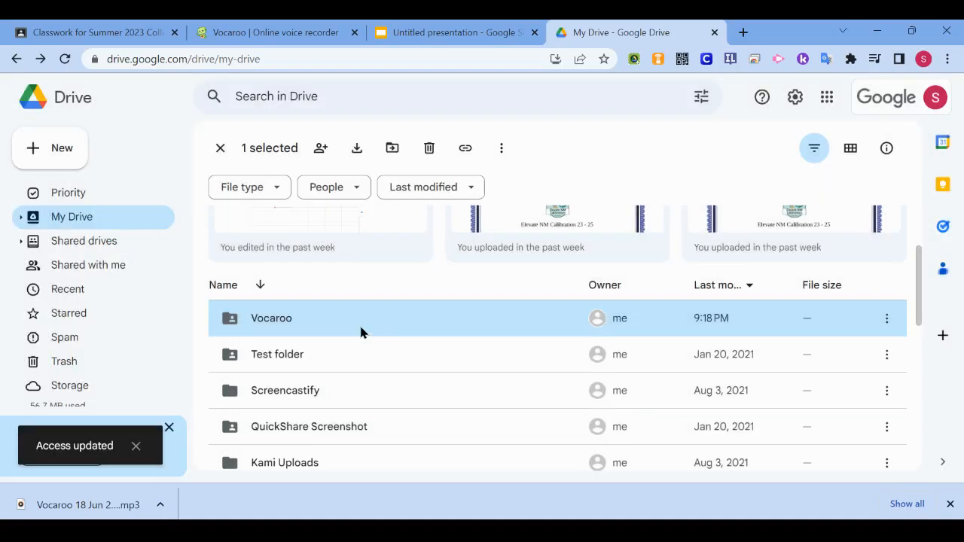
double_click(271, 318)
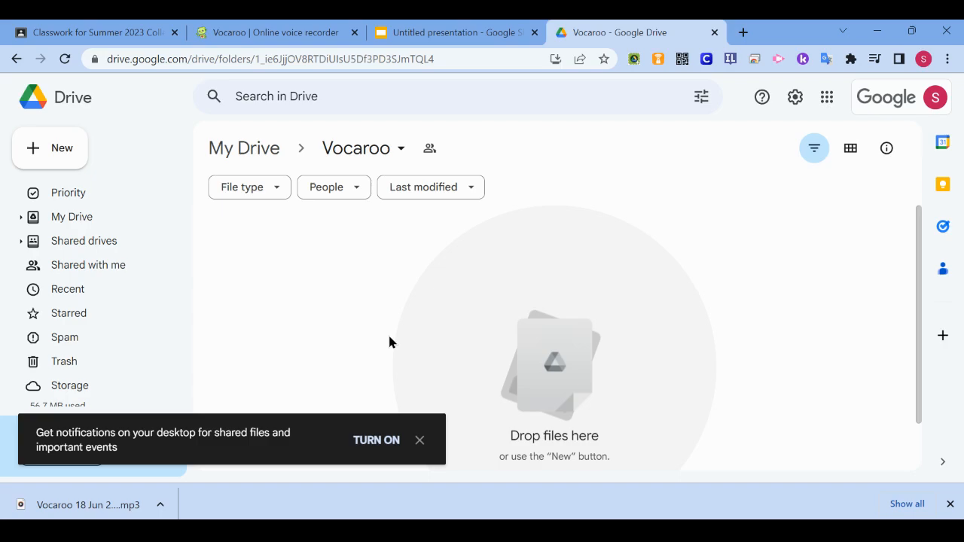
Step: Drag the downloaded MP3 into the Vocaroo folder and bring up its actions menu
left_click_drag(90, 505, 460, 311)
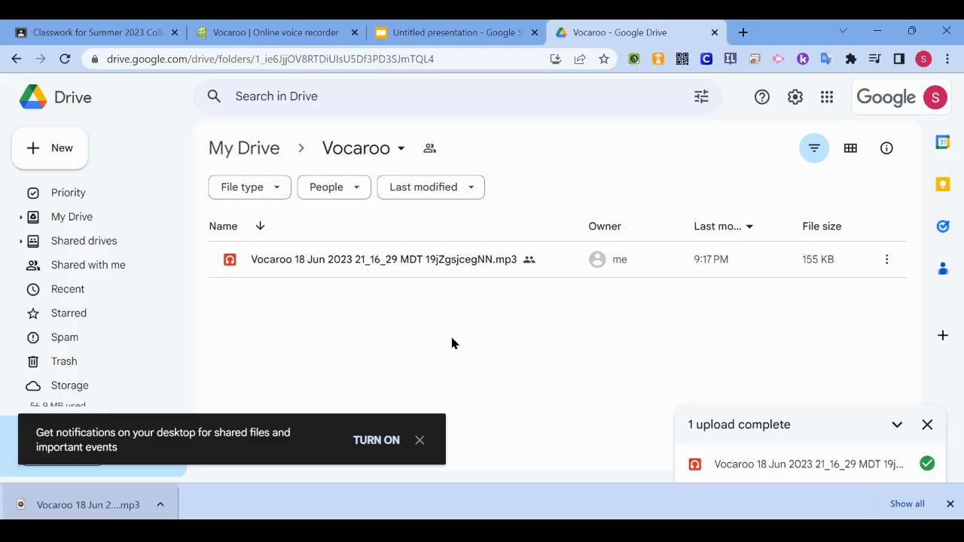
mouse_move(801, 294)
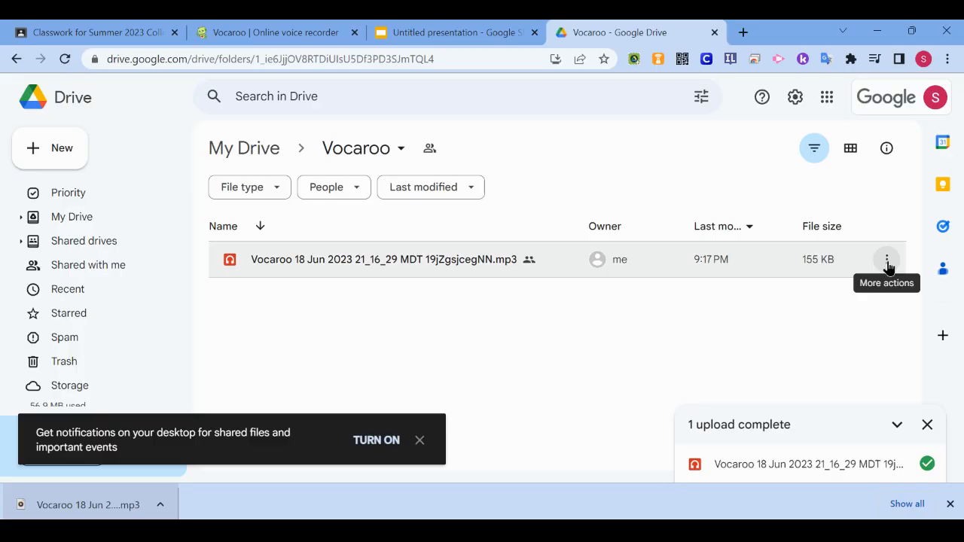
left_click(886, 259)
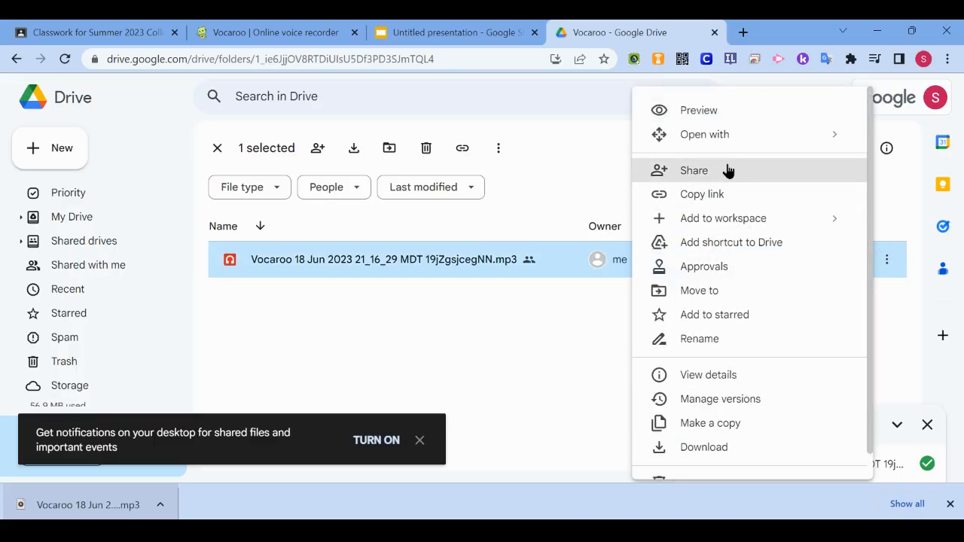
Step: Confirm the MP3 is shared with anyone with the link and return to the presentation
left_click(693, 170)
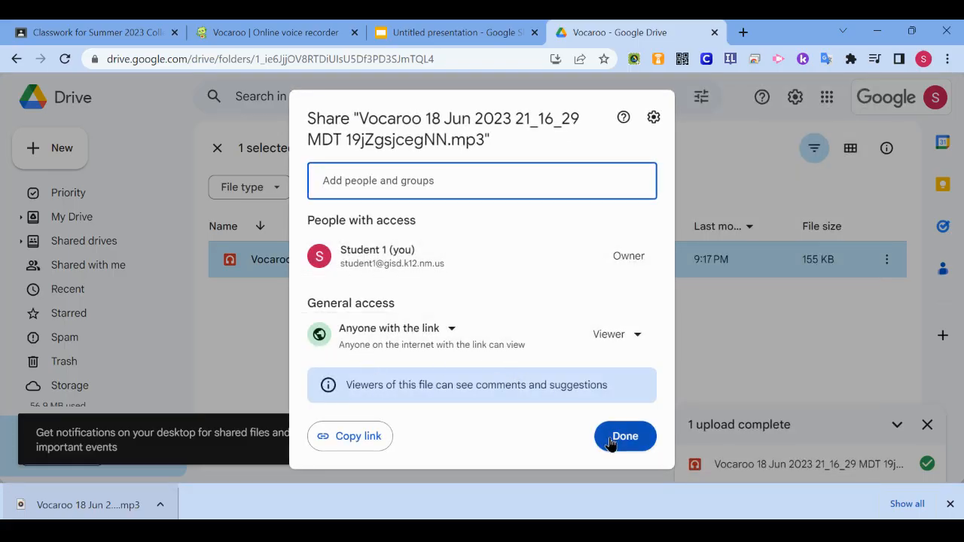
left_click(625, 437)
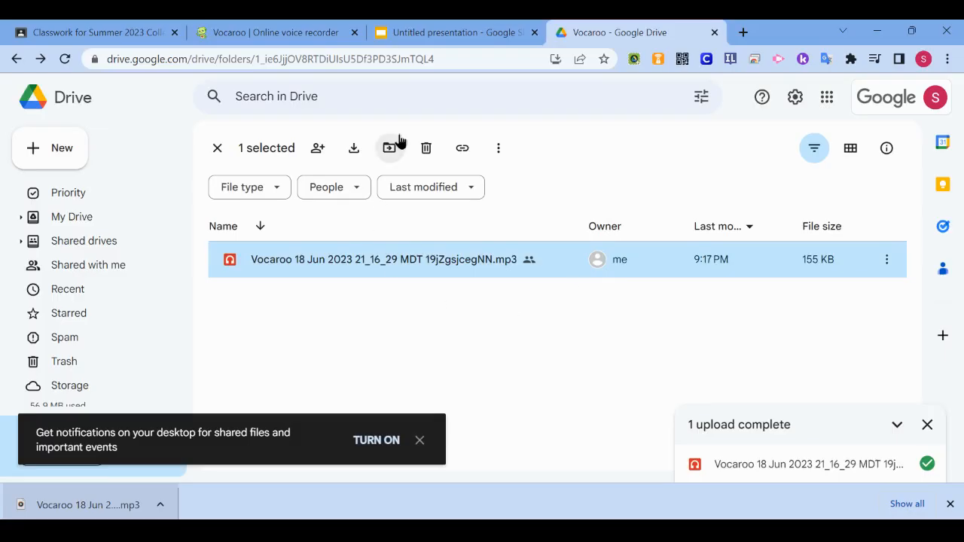
mouse_move(496, 311)
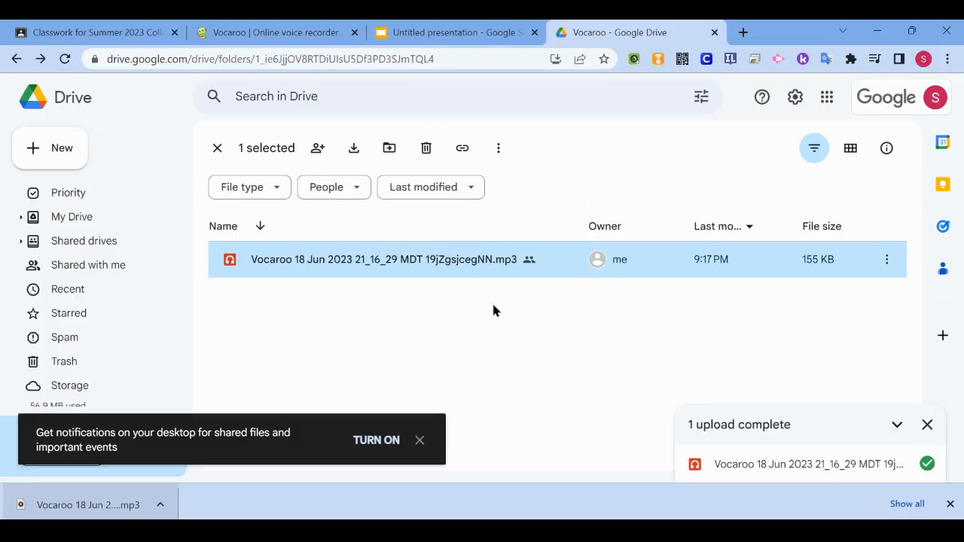
left_click(451, 33)
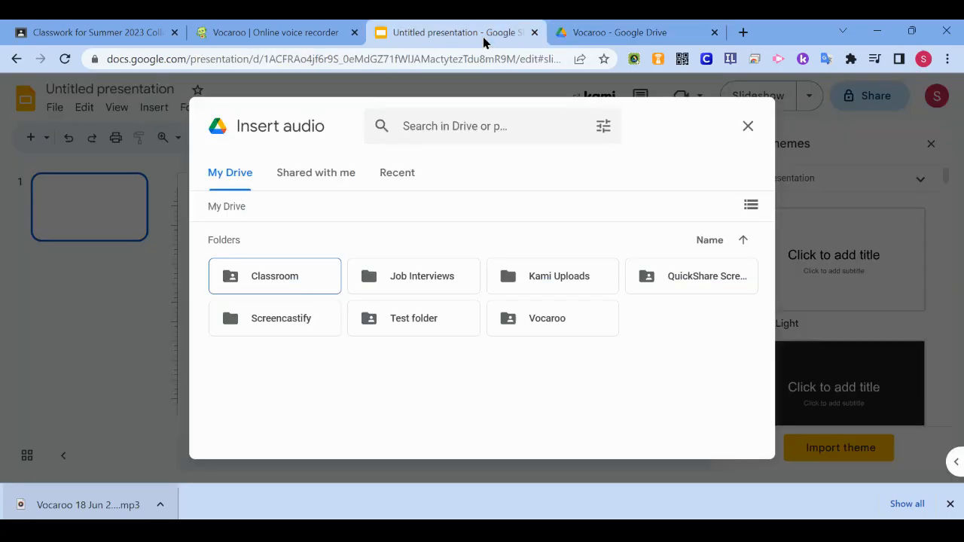
mouse_move(398, 172)
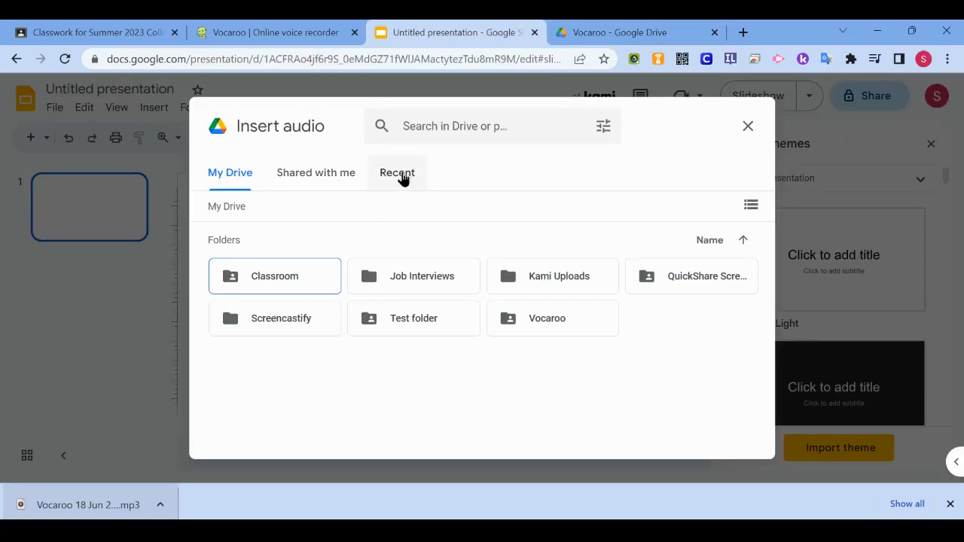
Step: Insert the Vocaroo MP3 from Recent onto the title slide and play it to test
left_click(398, 172)
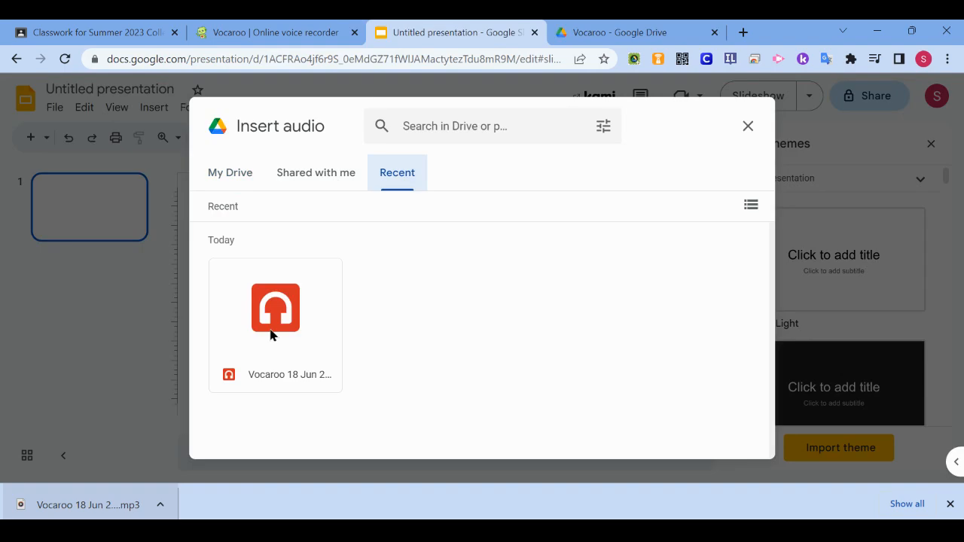
left_click(274, 309)
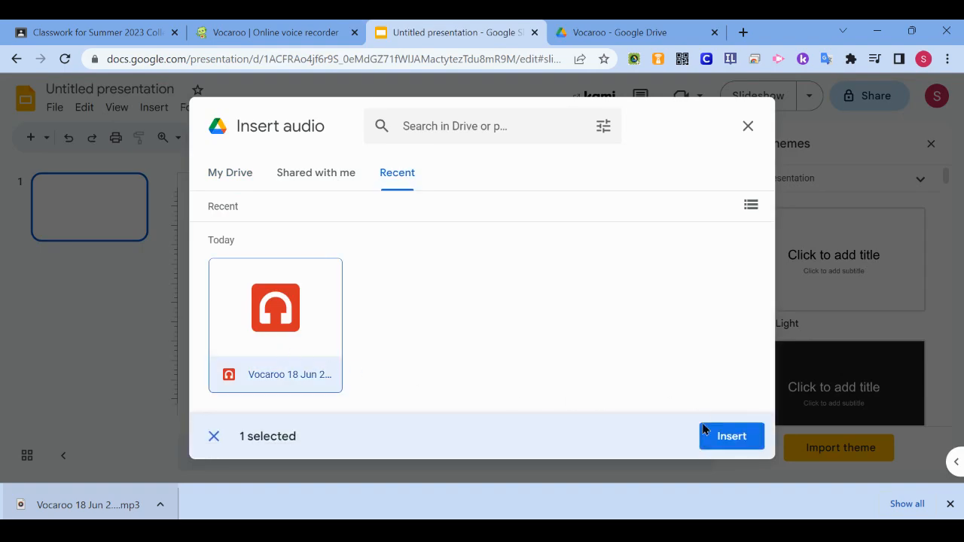
left_click(729, 437)
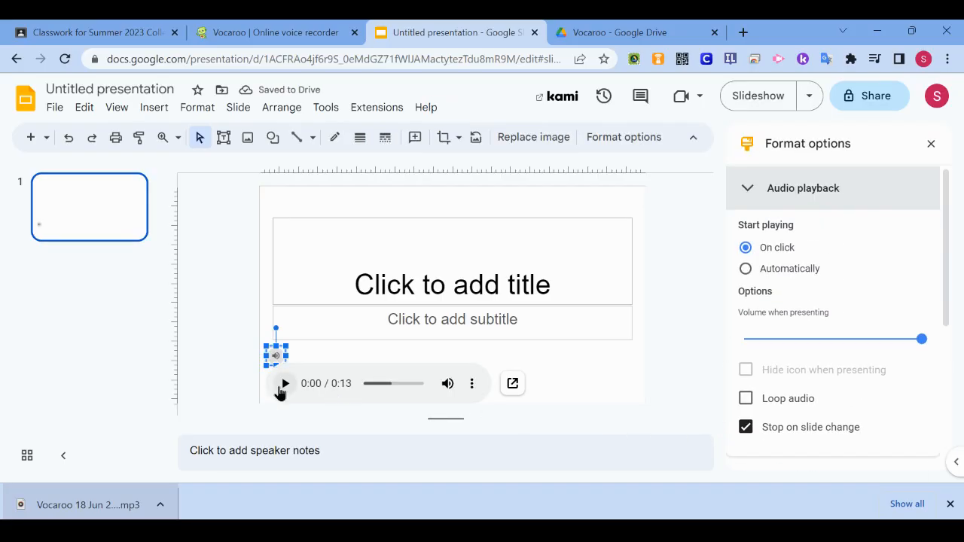
left_click(283, 384)
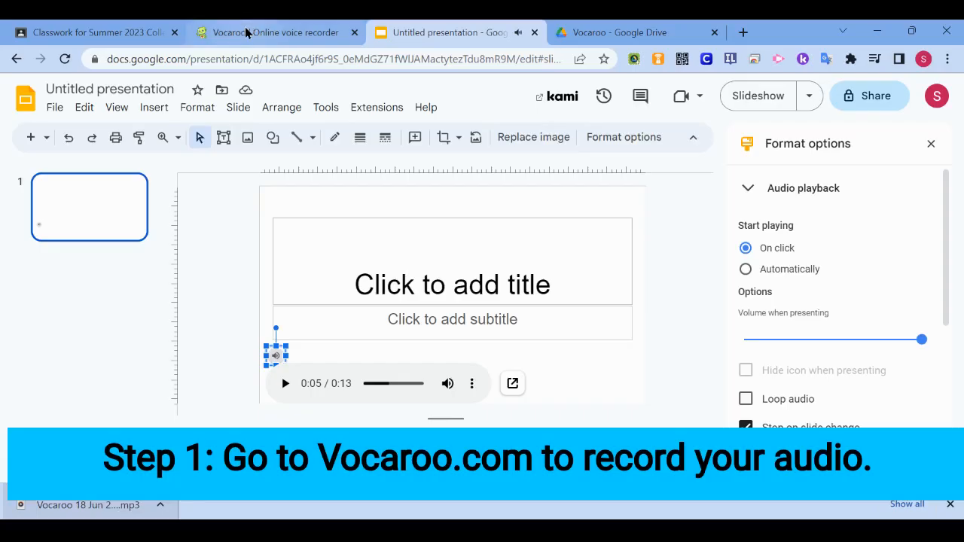
left_click(274, 33)
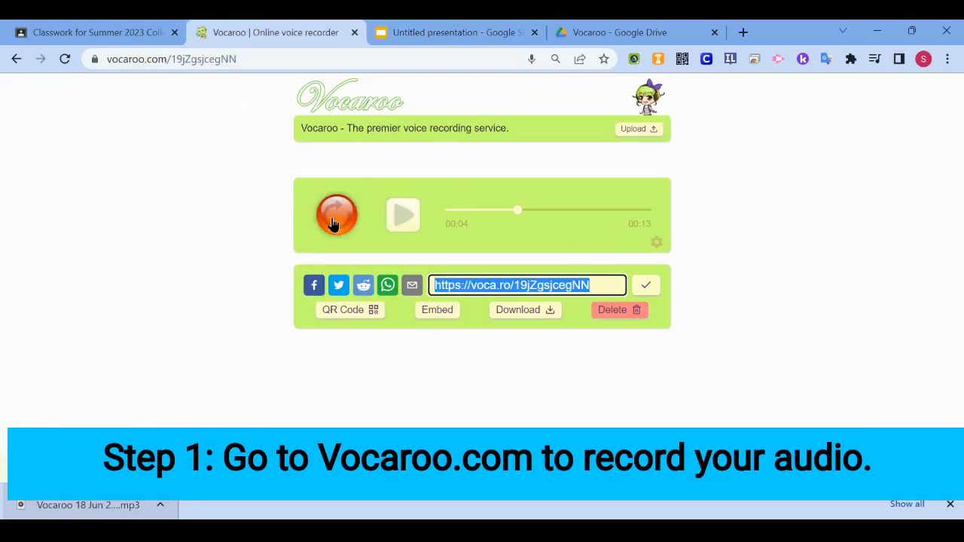
Step: Record a second six-second clip, Save & Share it, and download it as an MP3
left_click(338, 214)
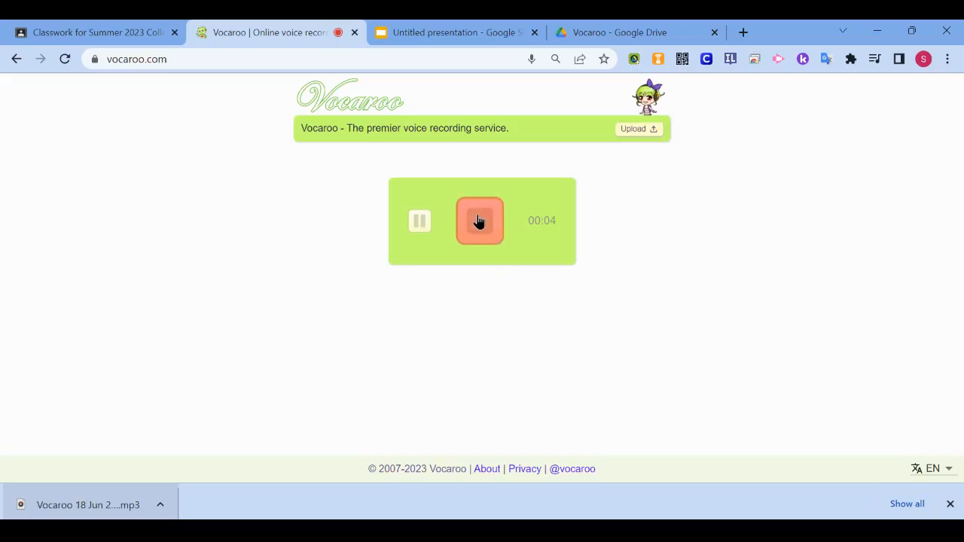
left_click(479, 219)
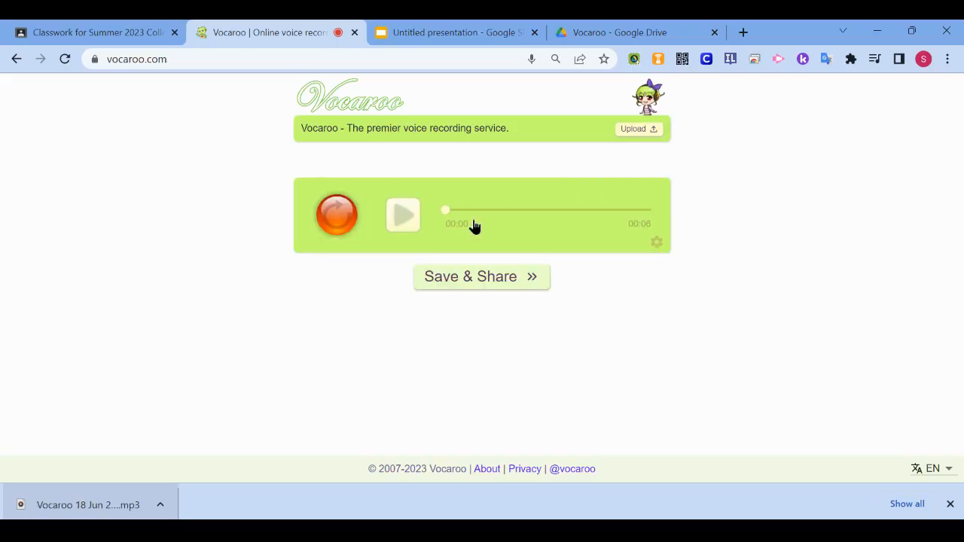
left_click(482, 277)
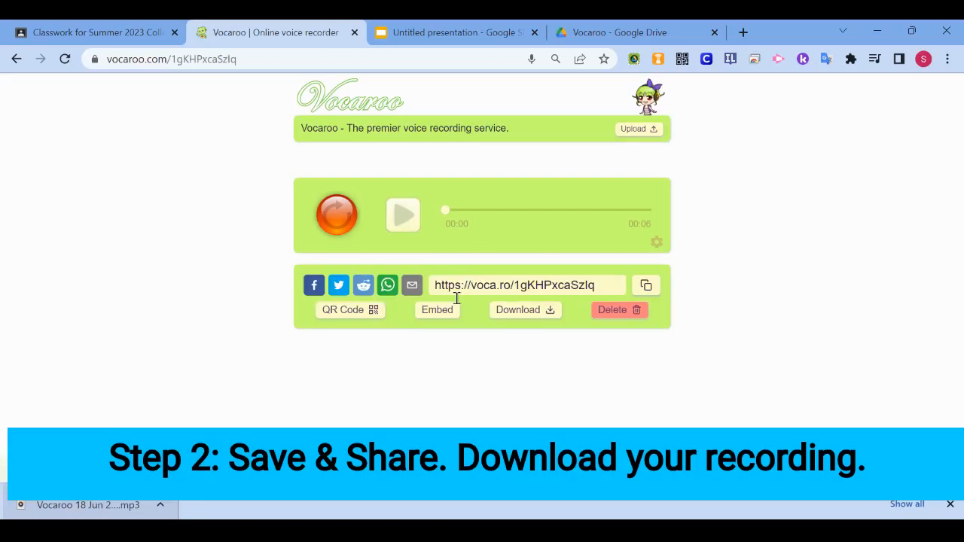
left_click(524, 310)
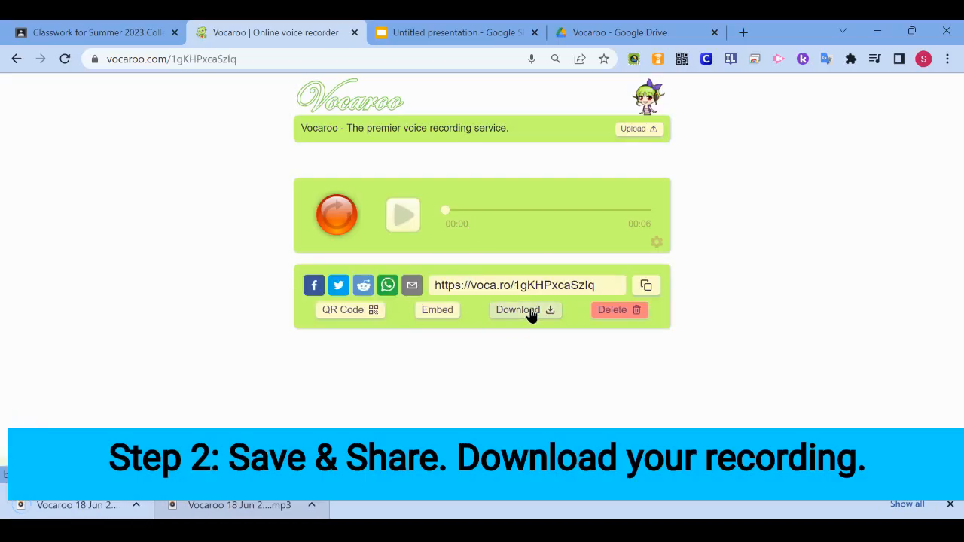
left_click(518, 310)
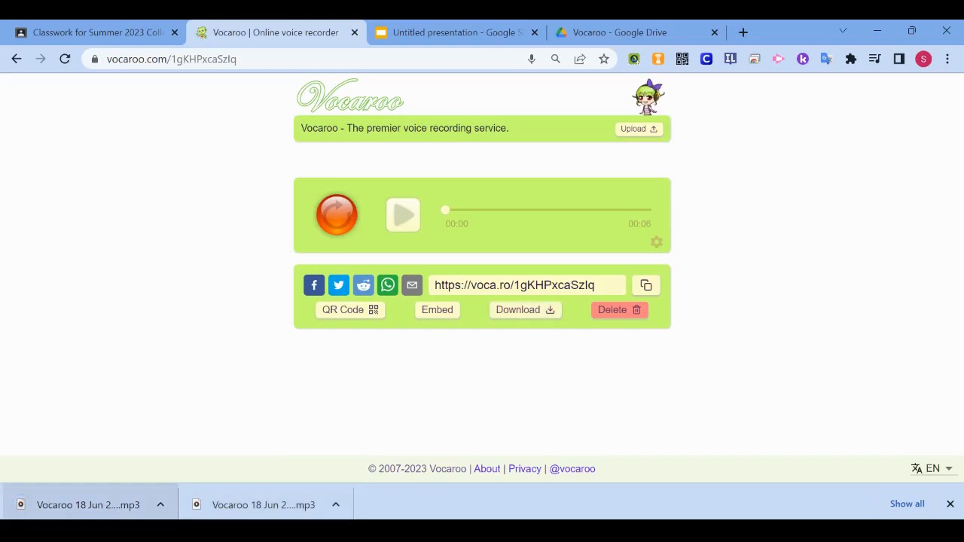
mouse_move(74, 515)
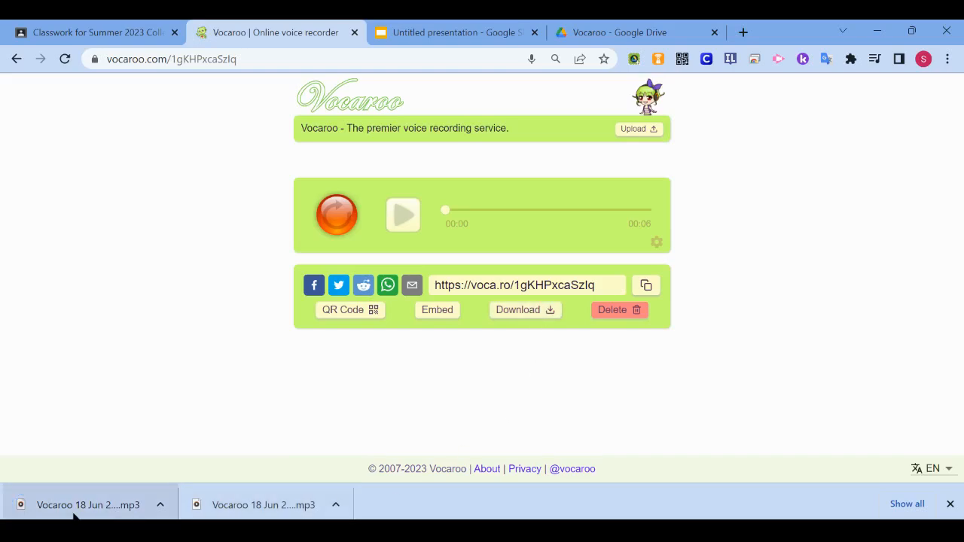
mouse_move(626, 27)
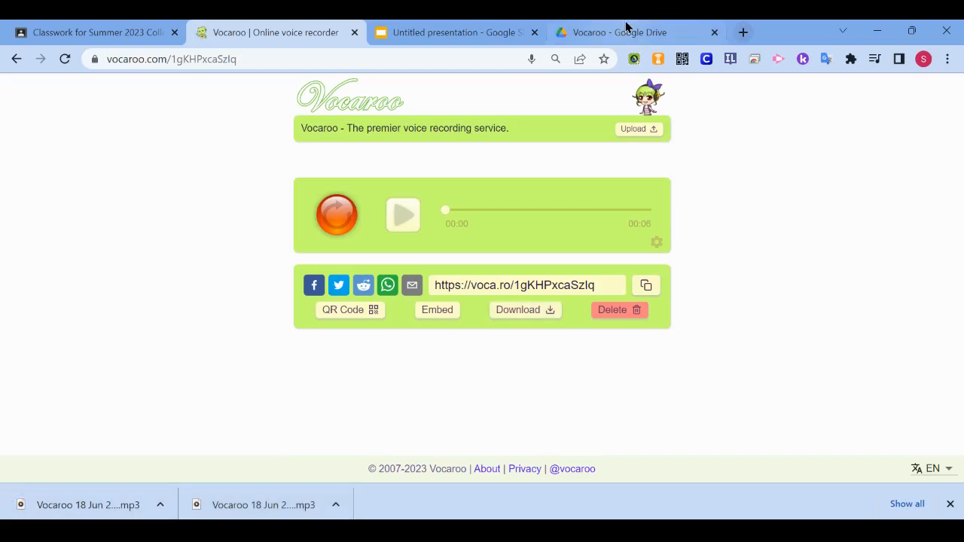
Step: Return to Drive and navigate up from the Vocaroo folder to My Drive
left_click(621, 33)
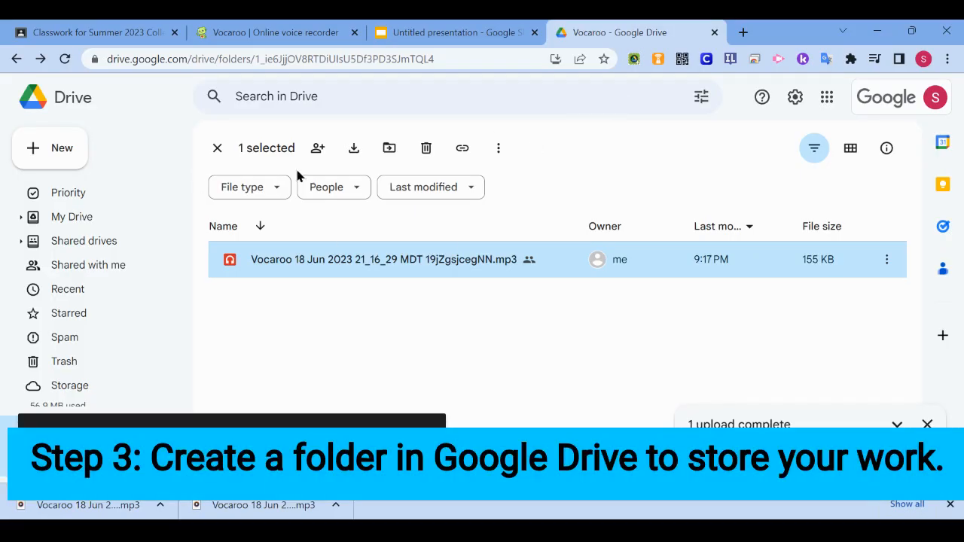
mouse_move(353, 148)
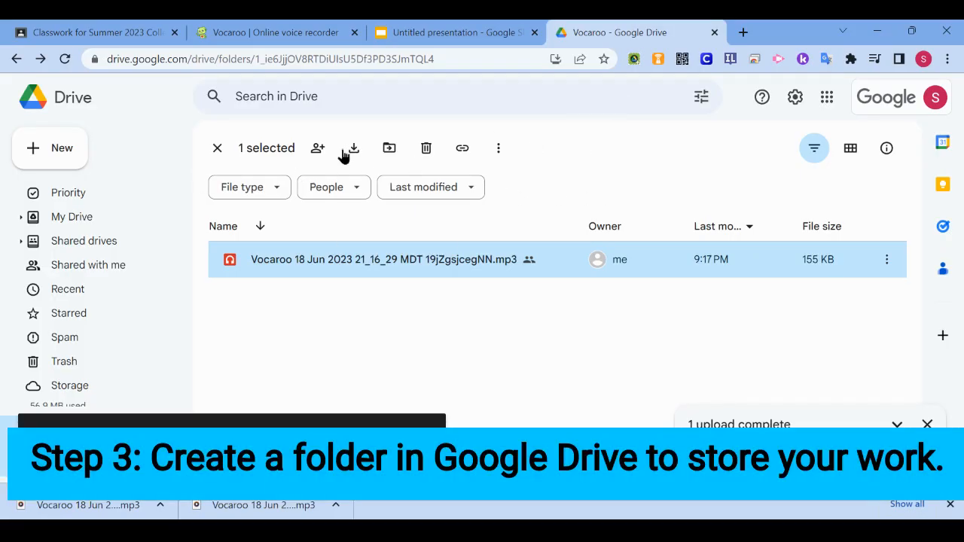
left_click(217, 147)
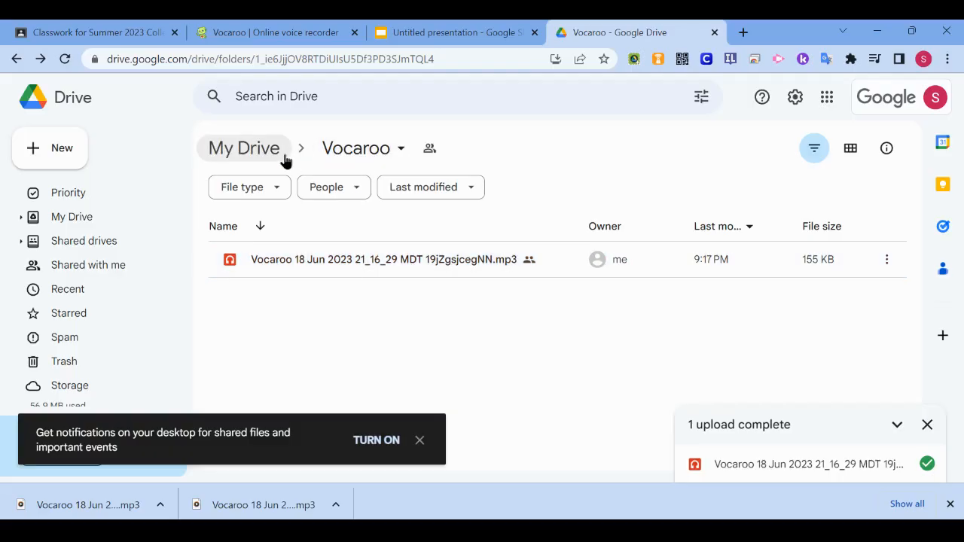
left_click(244, 148)
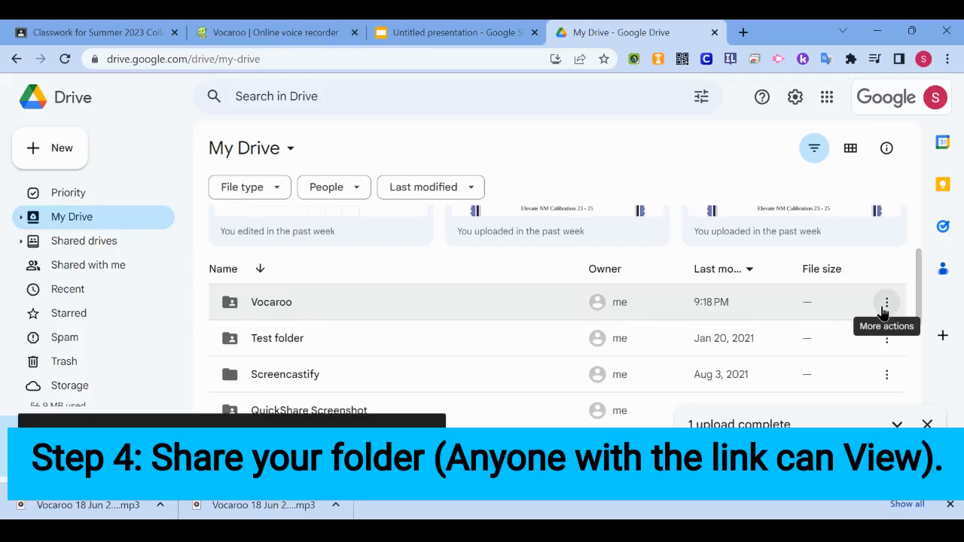
Step: Confirm the Vocaroo folder's General access is Anyone with the link as Viewer
left_click(886, 301)
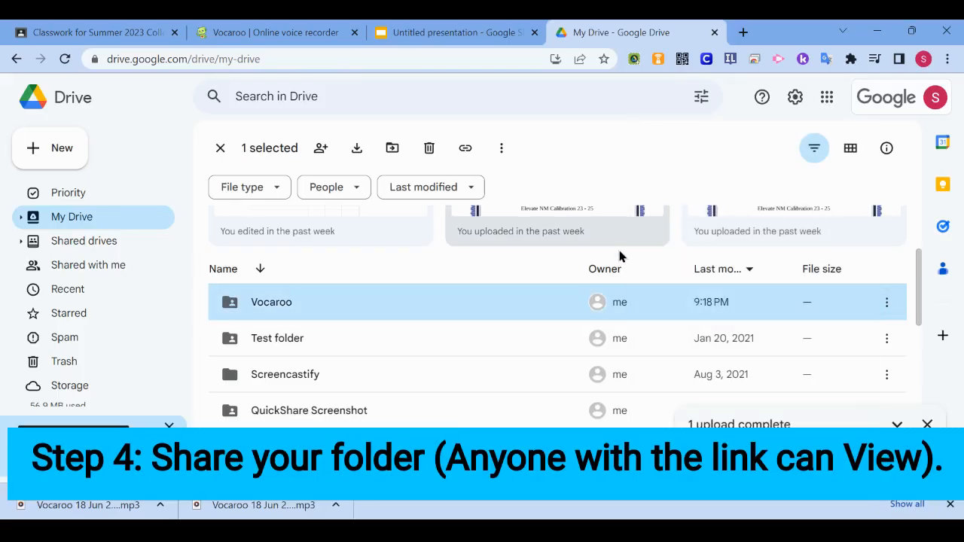
left_click(464, 148)
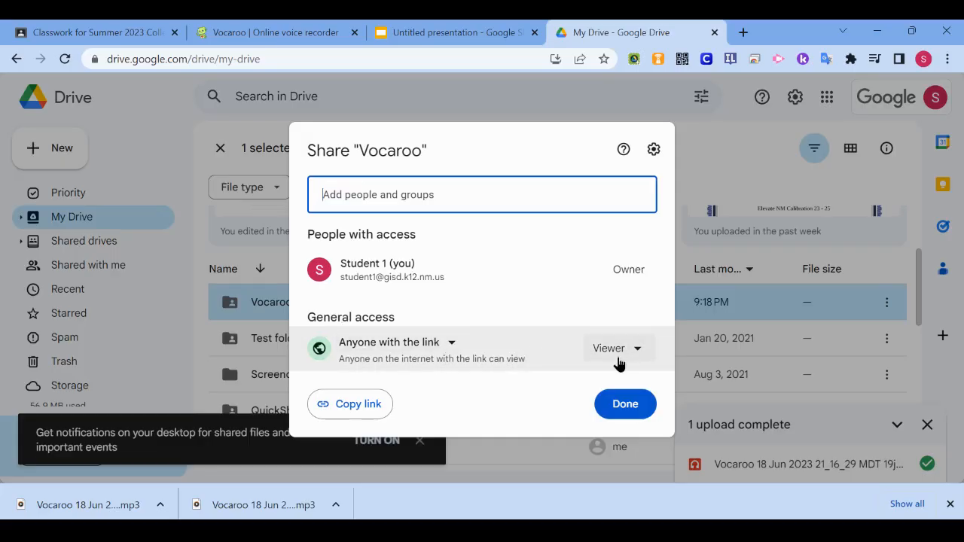
left_click(625, 403)
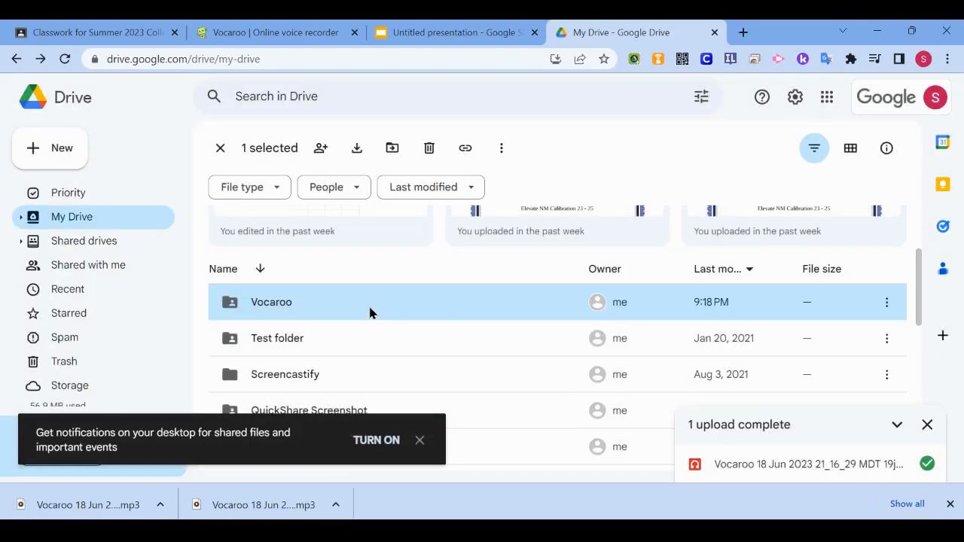
Step: Inside the Vocaroo folder, copy the newer MP3's share link via More actions
double_click(271, 302)
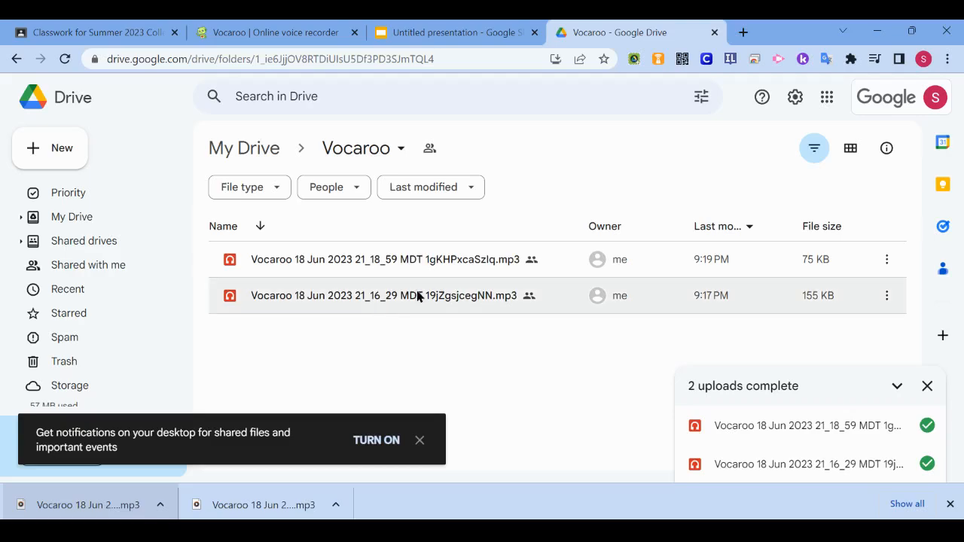
mouse_move(440, 328)
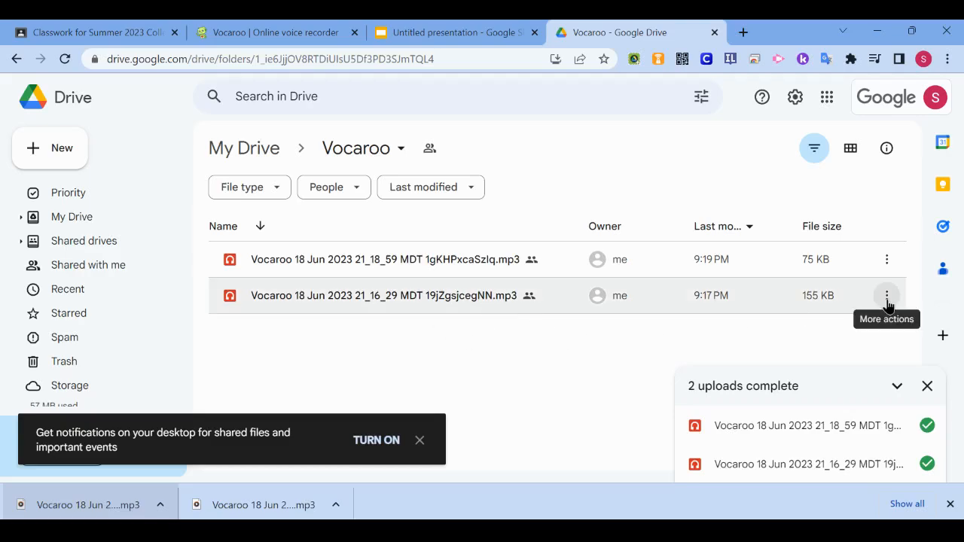
mouse_move(886, 259)
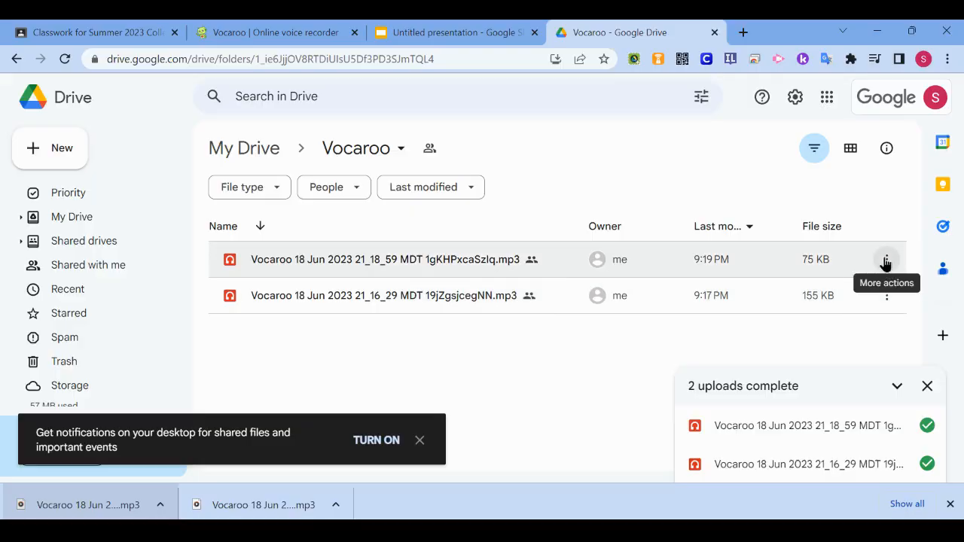
left_click(885, 259)
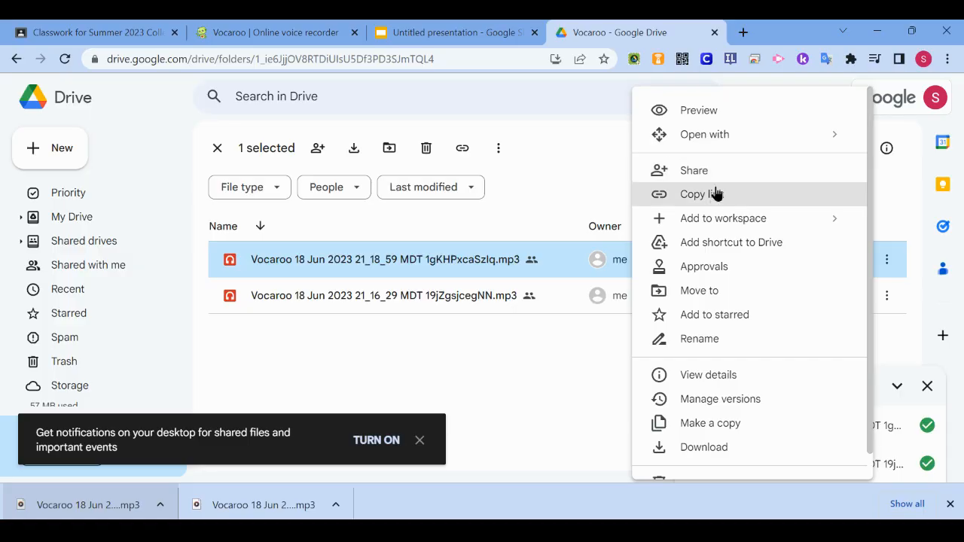
left_click(693, 171)
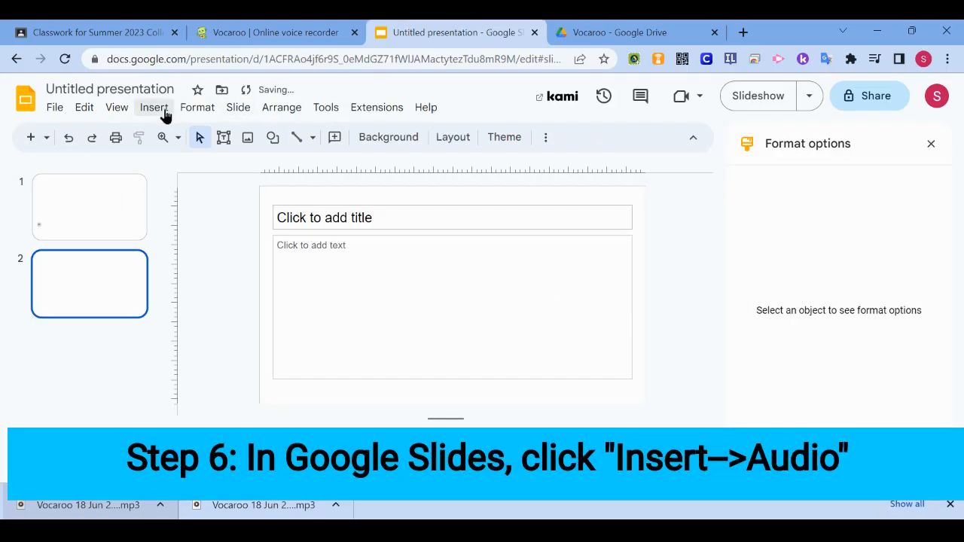
Step: Start Insert > Audio on slide 2 to add the six-second recording
left_click(154, 107)
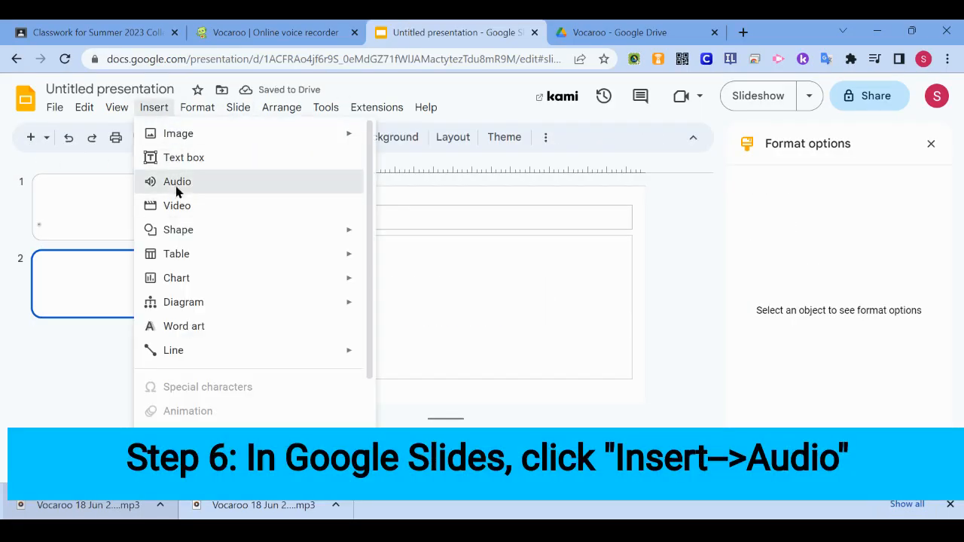
left_click(178, 181)
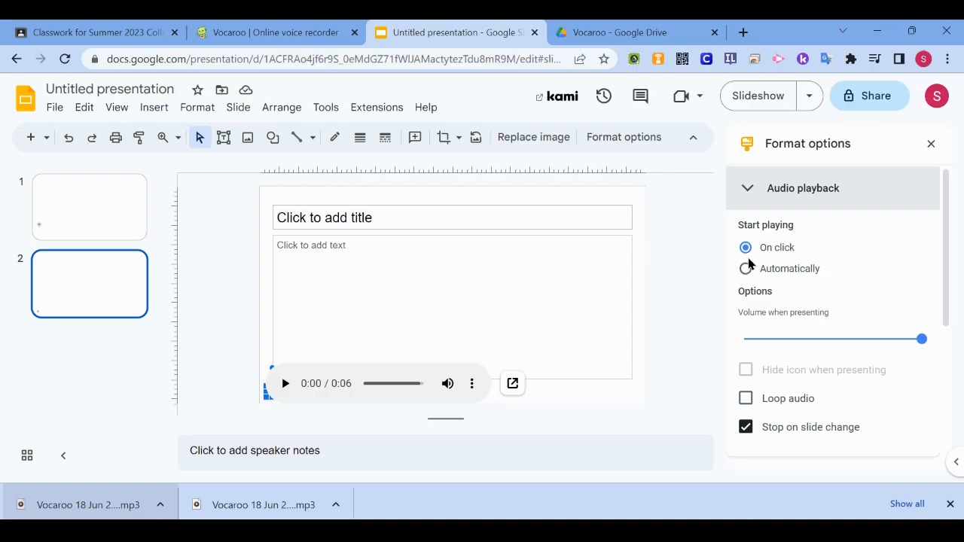
mouse_move(602, 414)
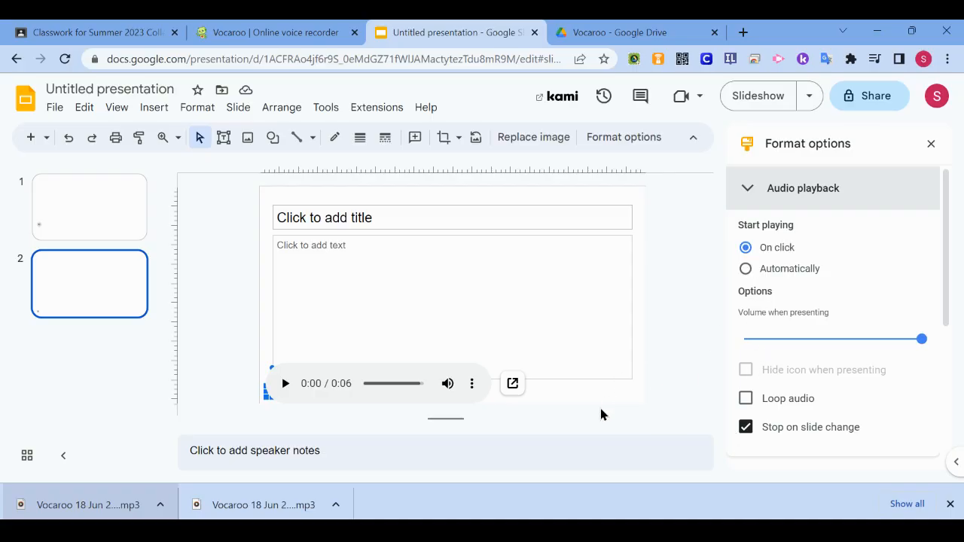